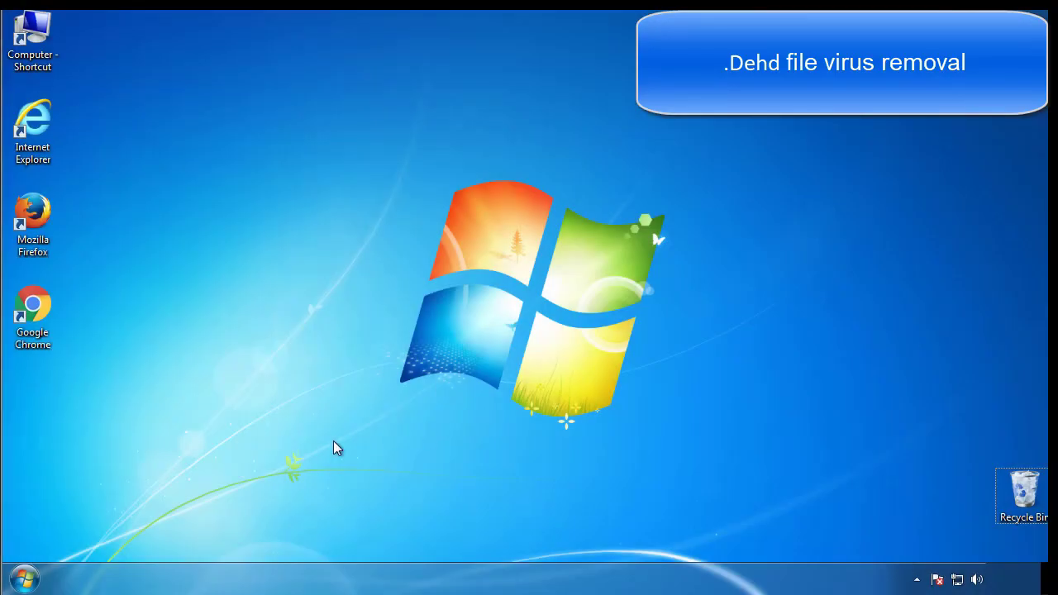
Enable Minimal safe boot in msconfig's Boot settings and restart into Safe Mode
{"action": "left_click", "coordinate": [24, 578]}
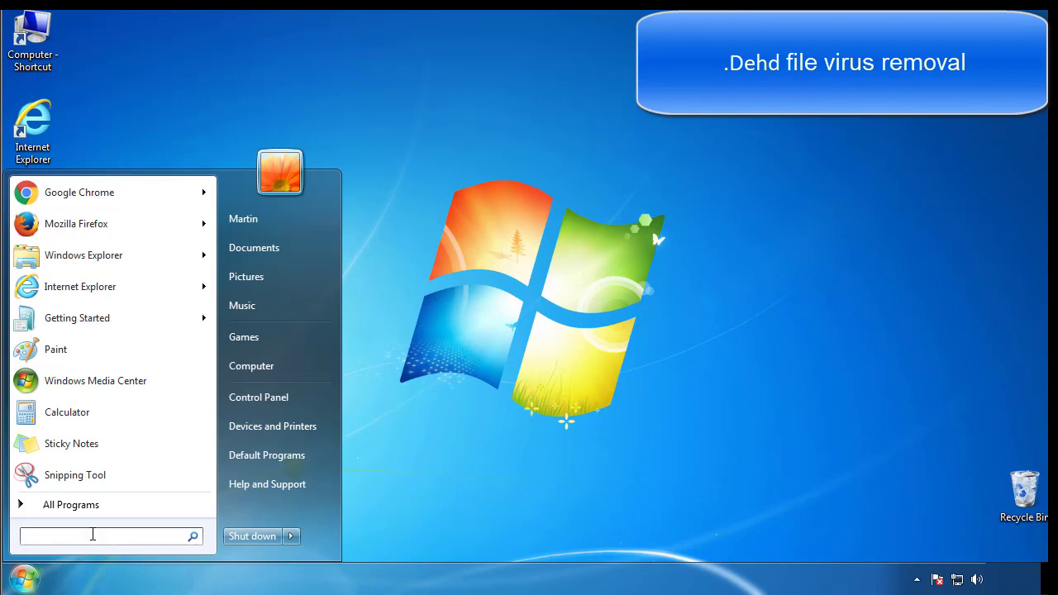
{"action": "type", "text": "mscon"}
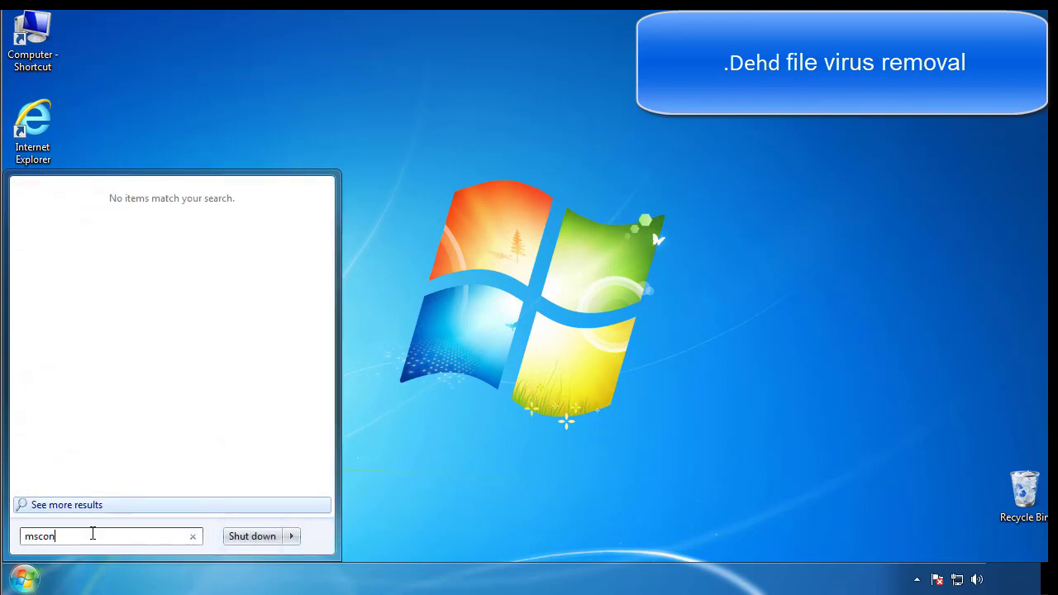
{"action": "key", "text": "enter"}
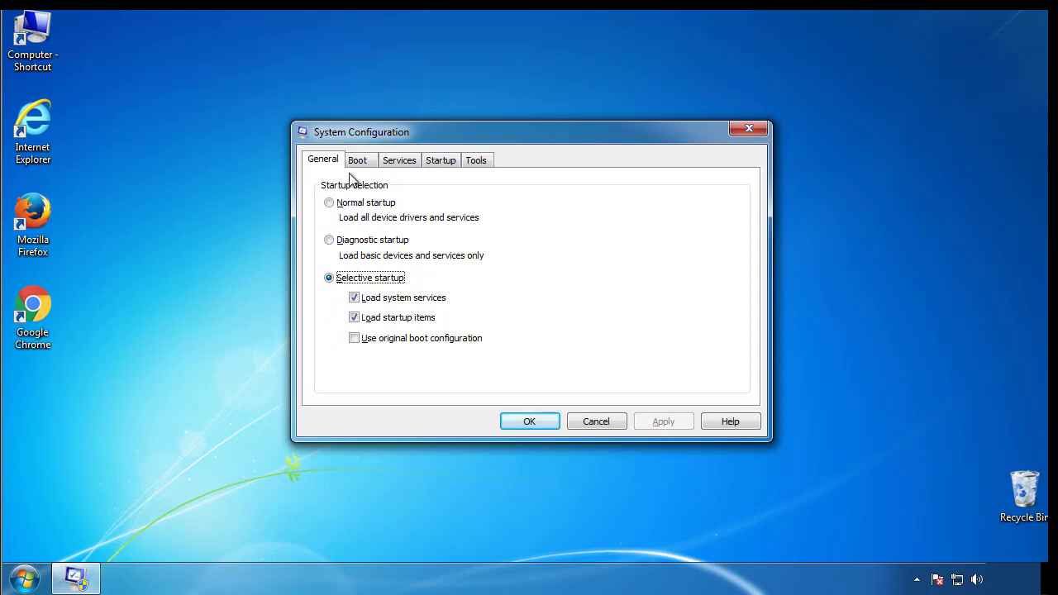
{"action": "left_click", "coordinate": [357, 159]}
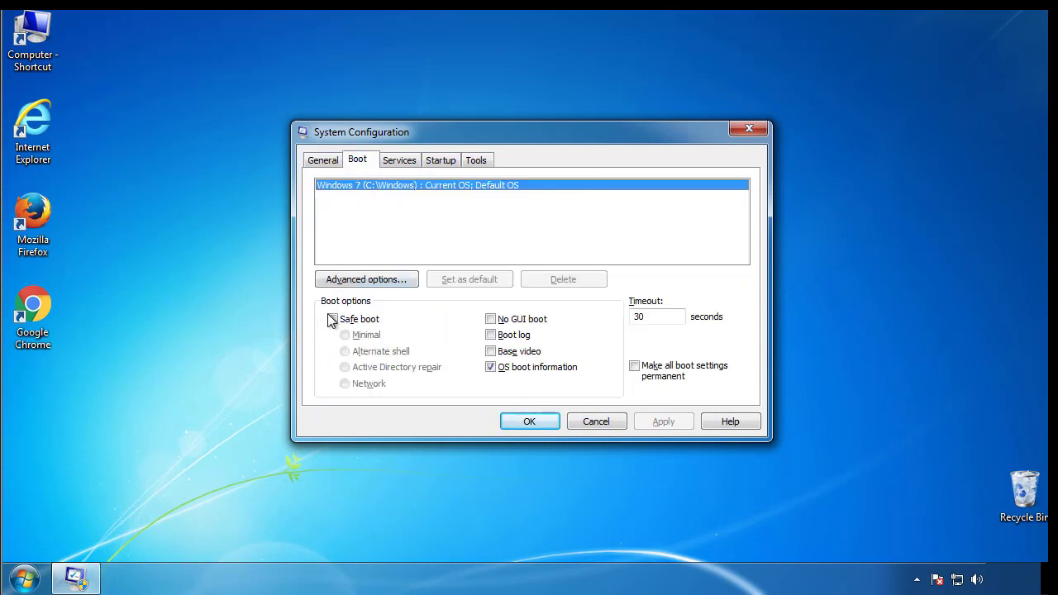
{"action": "left_click", "coordinate": [332, 319]}
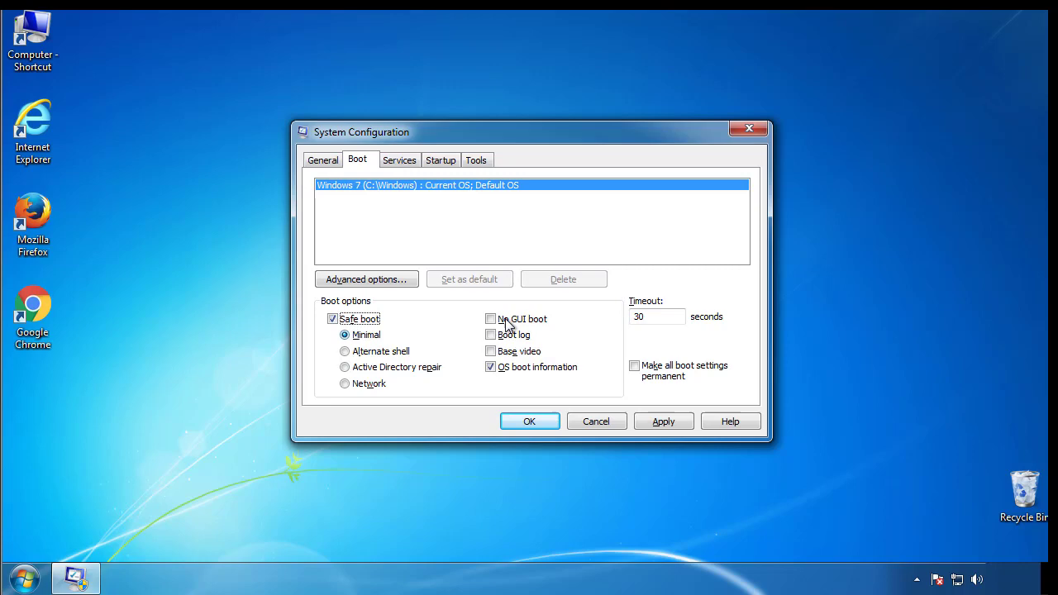
{"action": "mouse_move", "coordinate": [530, 422]}
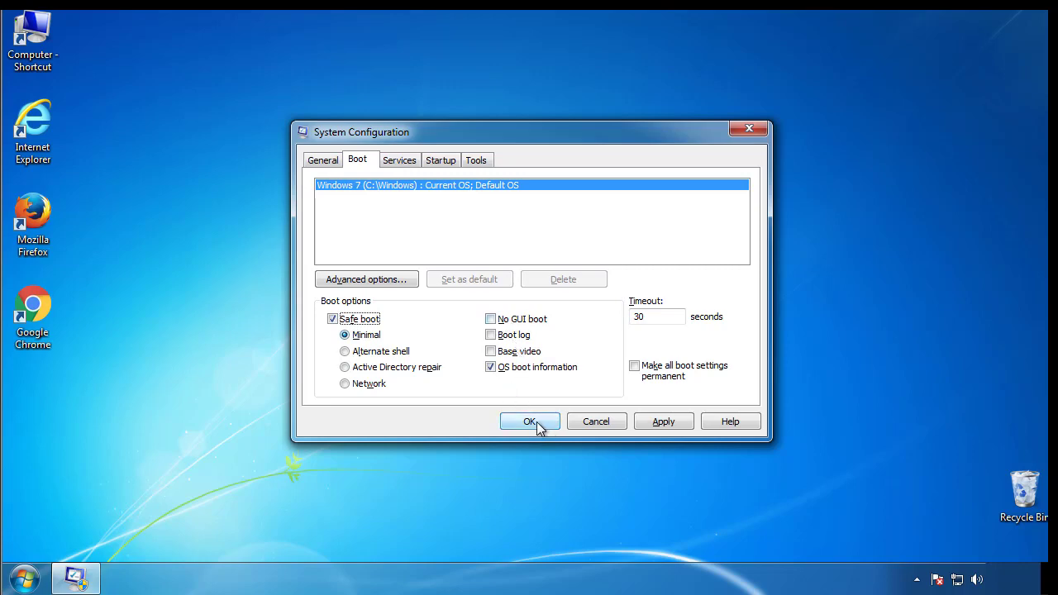
{"action": "left_click", "coordinate": [529, 421]}
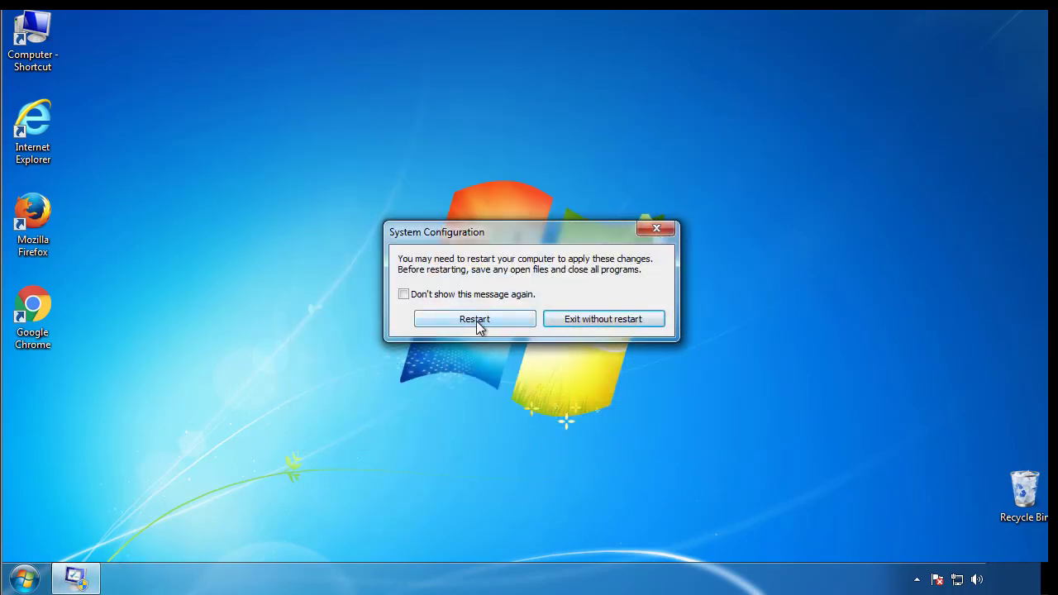
{"action": "left_click", "coordinate": [473, 319]}
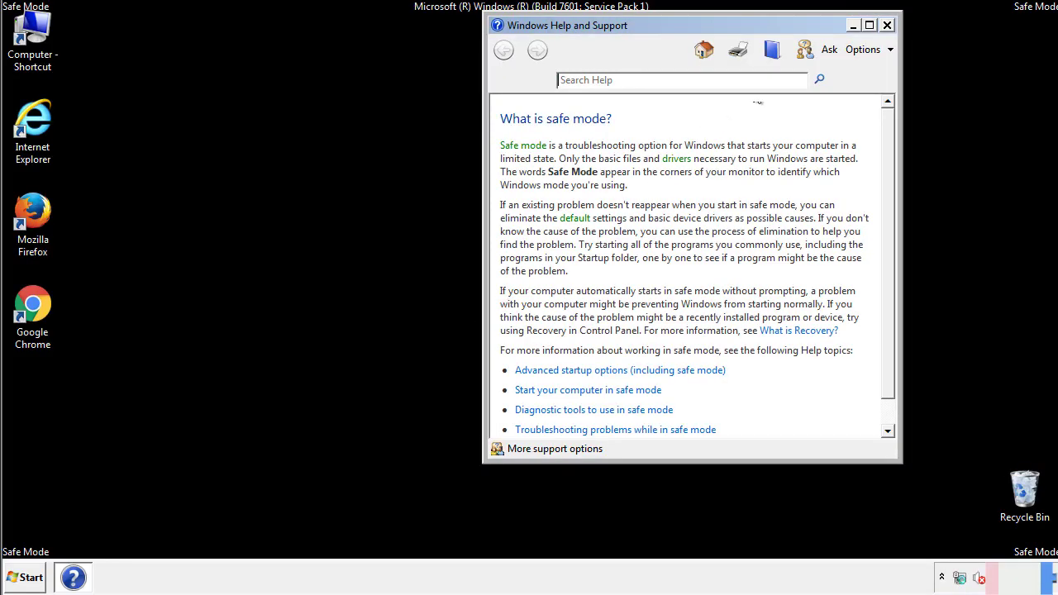
Close Safe Mode help and turn on showing hidden files, folders and drives in Folder Options
{"action": "left_click", "coordinate": [887, 25]}
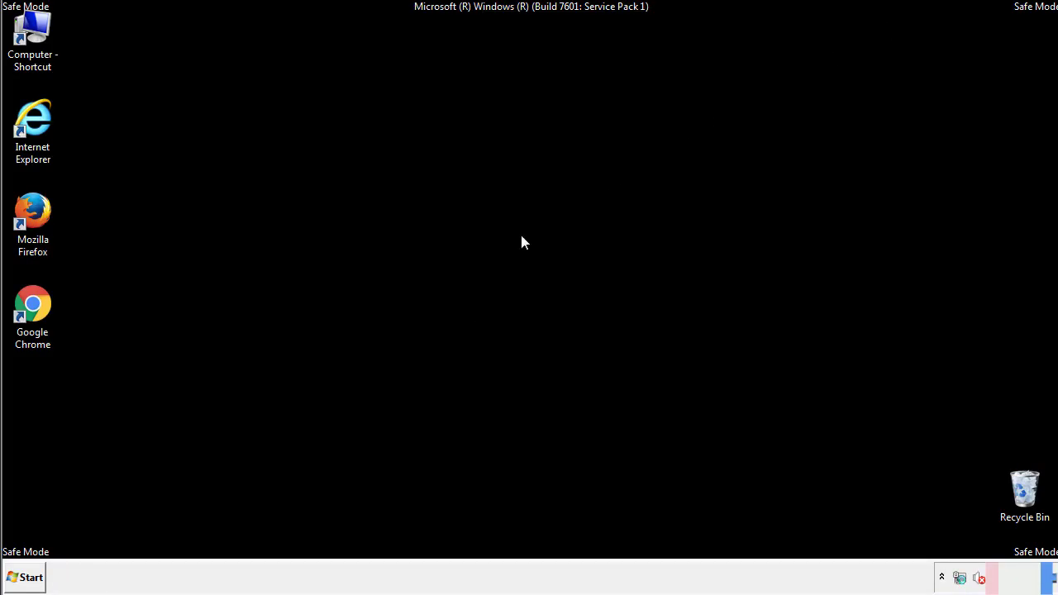
{"action": "left_click", "coordinate": [25, 578]}
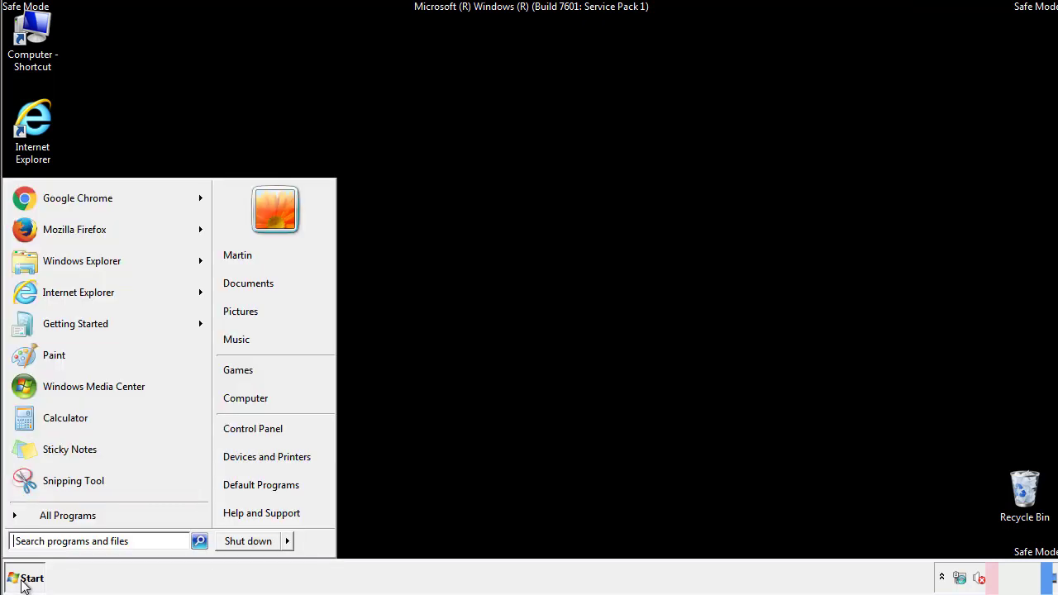
{"action": "left_click", "coordinate": [25, 578]}
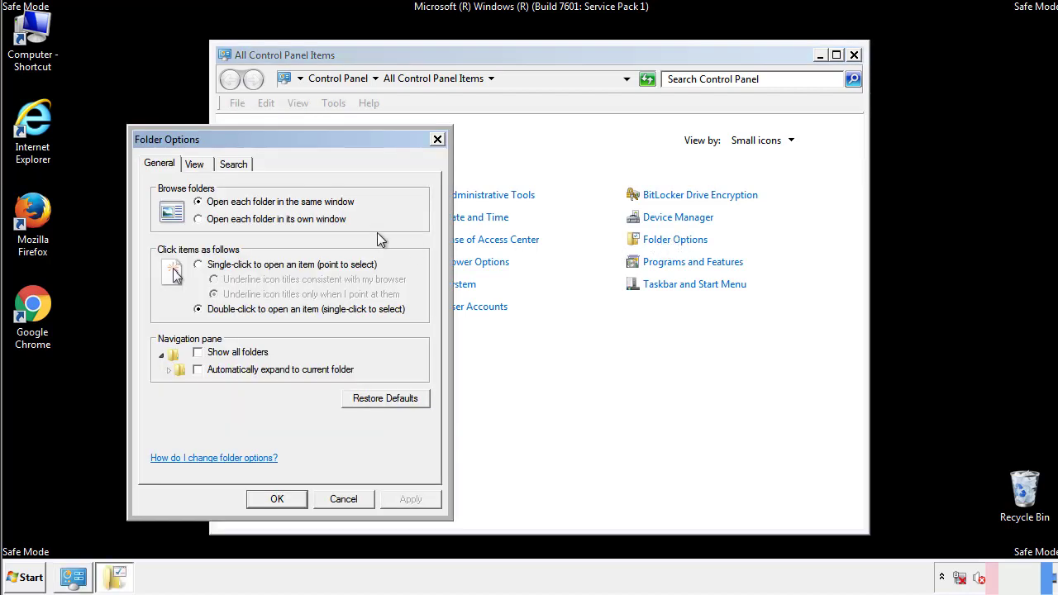
{"action": "left_click", "coordinate": [195, 164]}
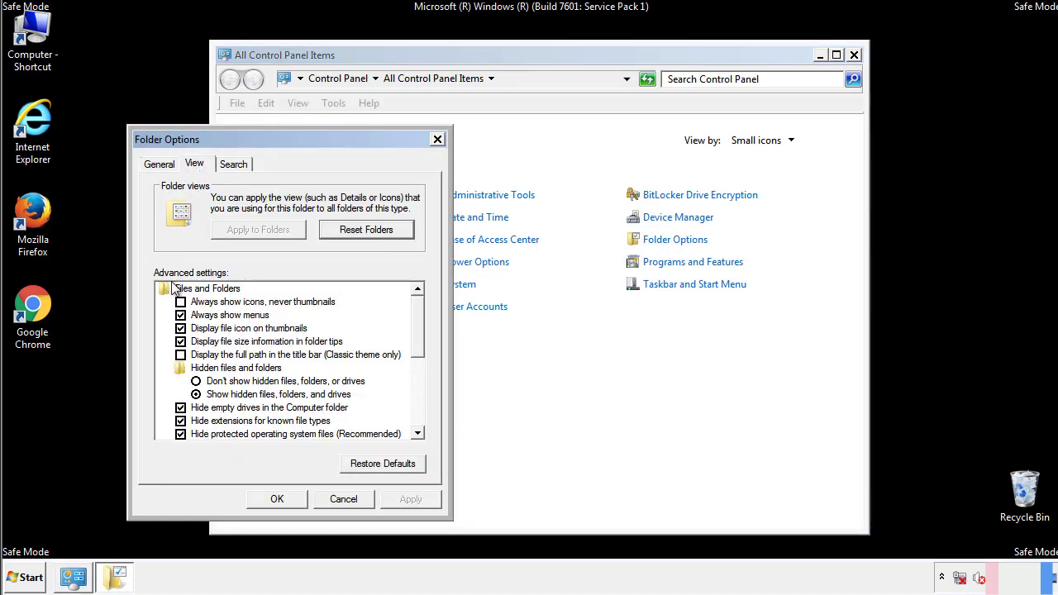
{"action": "left_click", "coordinate": [197, 394]}
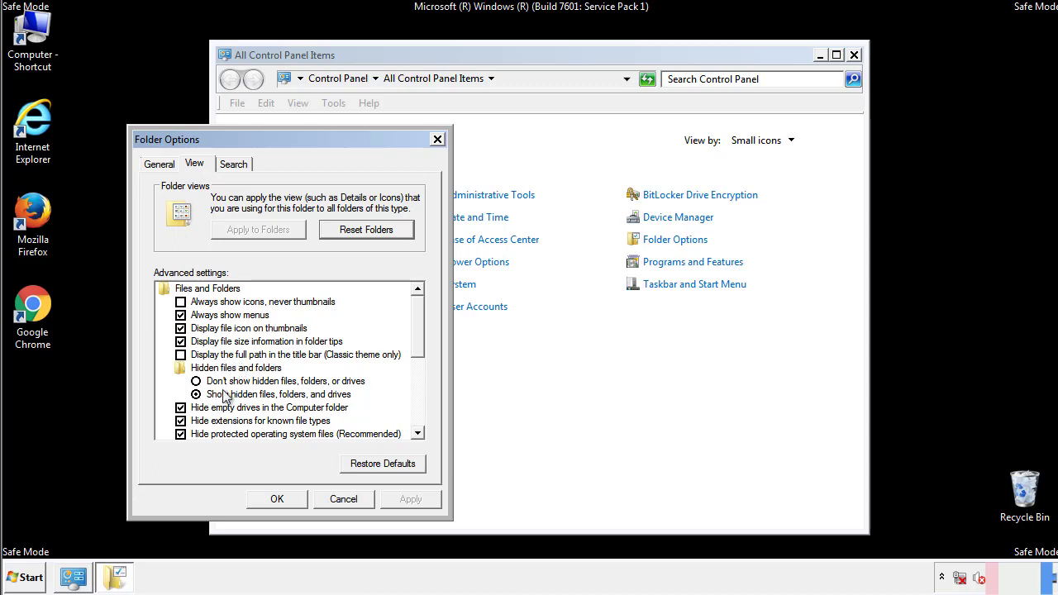
{"action": "left_click", "coordinate": [197, 393]}
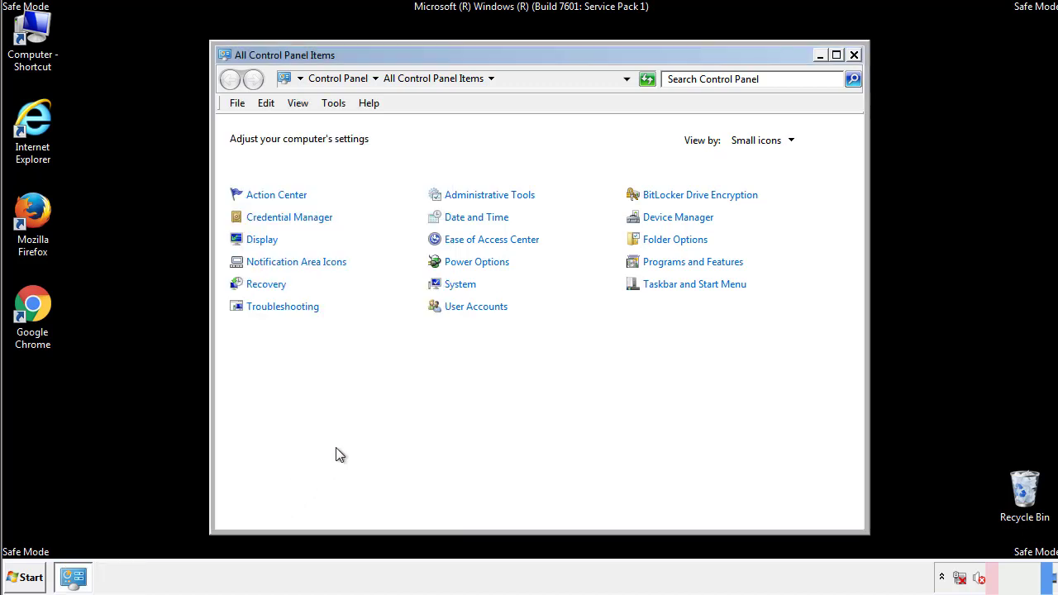
{"action": "left_click", "coordinate": [854, 55]}
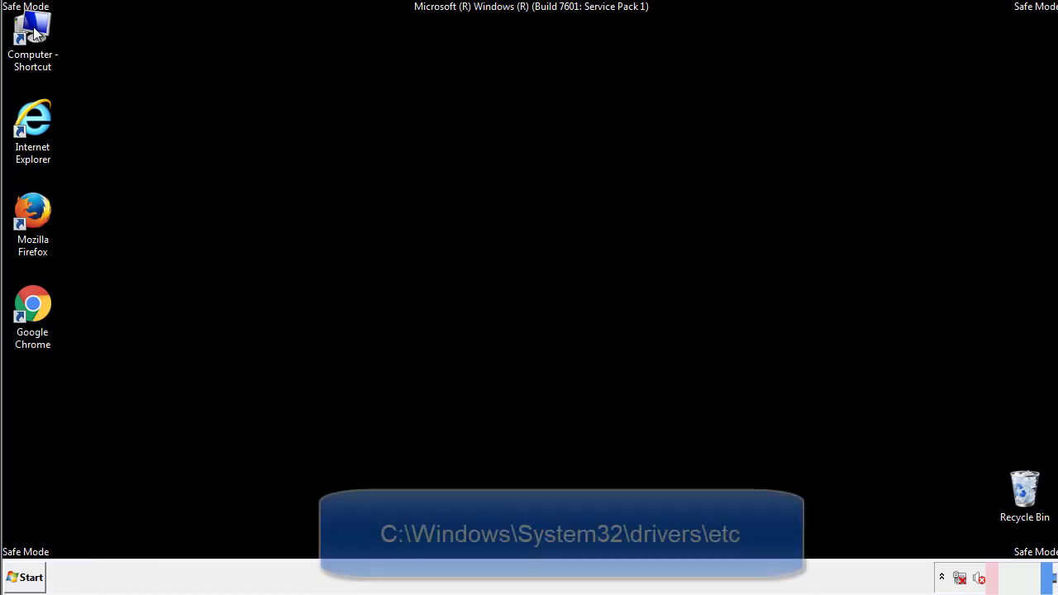
Browse to C:\Windows\System32\drivers\etc and choose a program to open hosts
{"action": "double_click", "coordinate": [32, 37]}
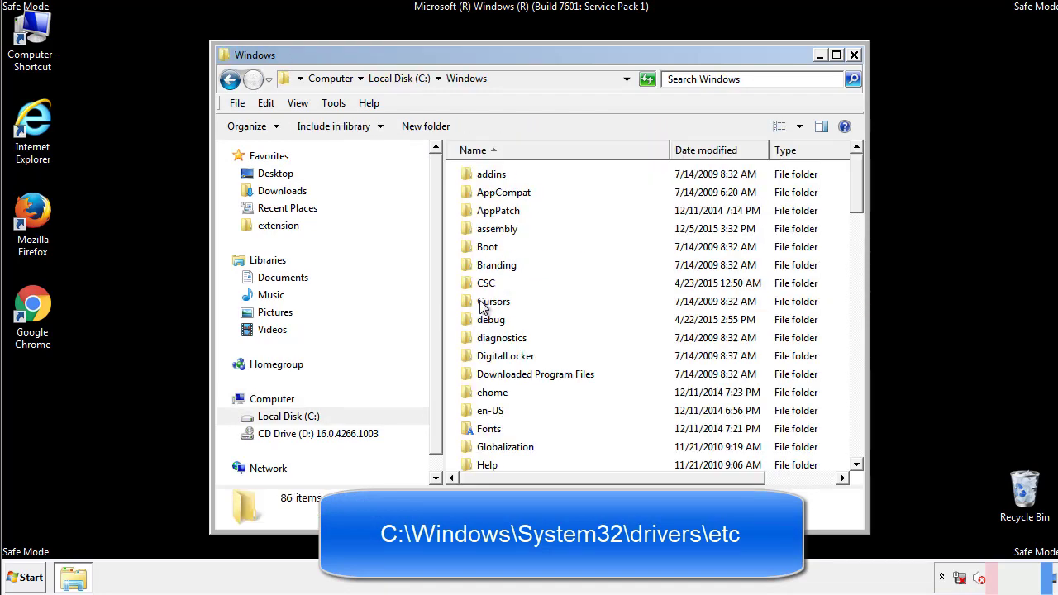
{"action": "scroll", "scroll_direction": "down", "scroll_amount": 3}
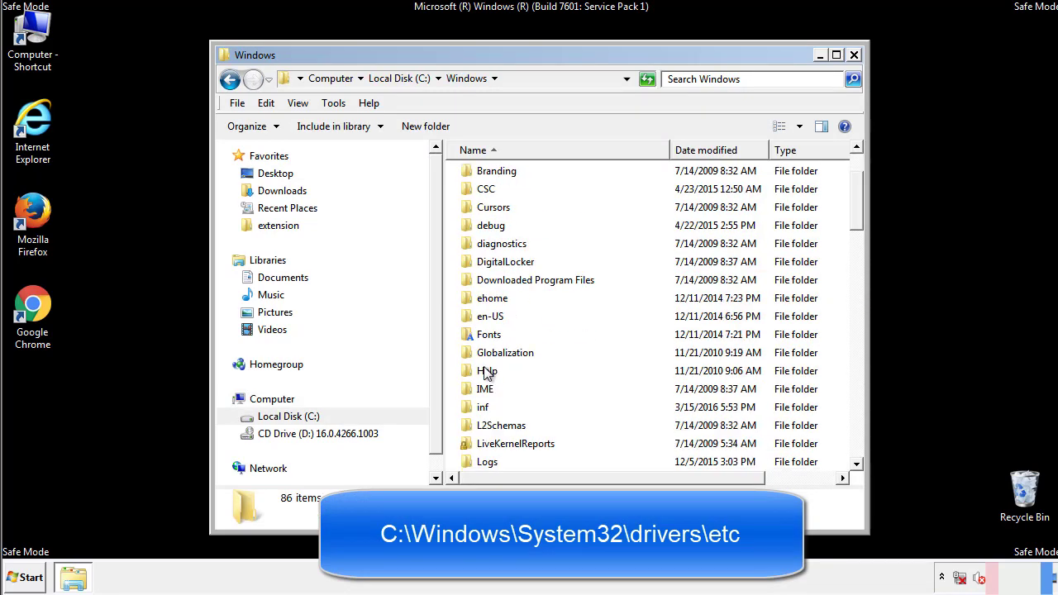
{"action": "scroll", "scroll_direction": "down", "scroll_amount": 3}
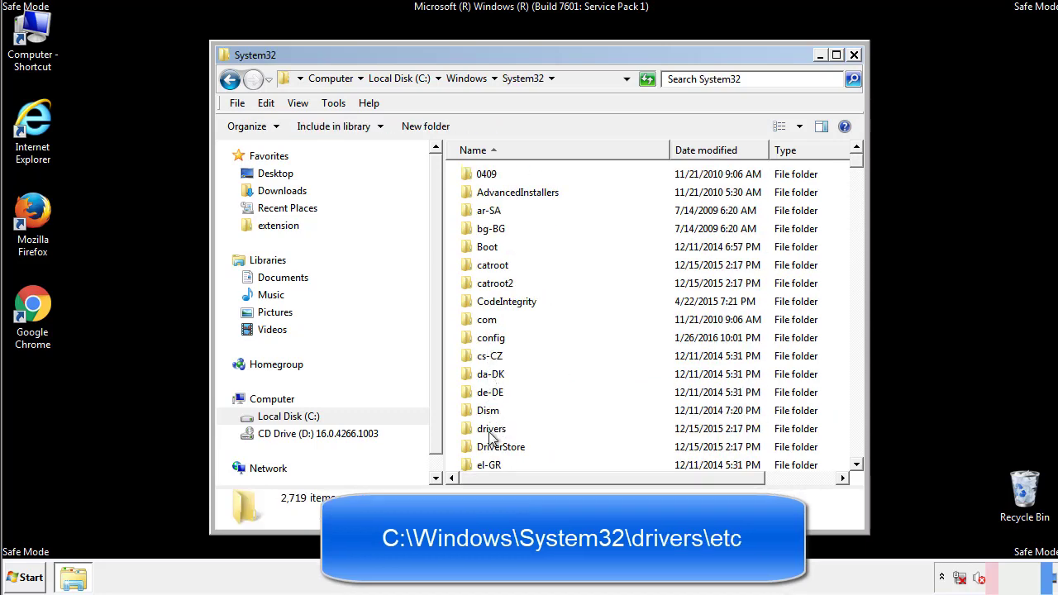
{"action": "double_click", "coordinate": [492, 428]}
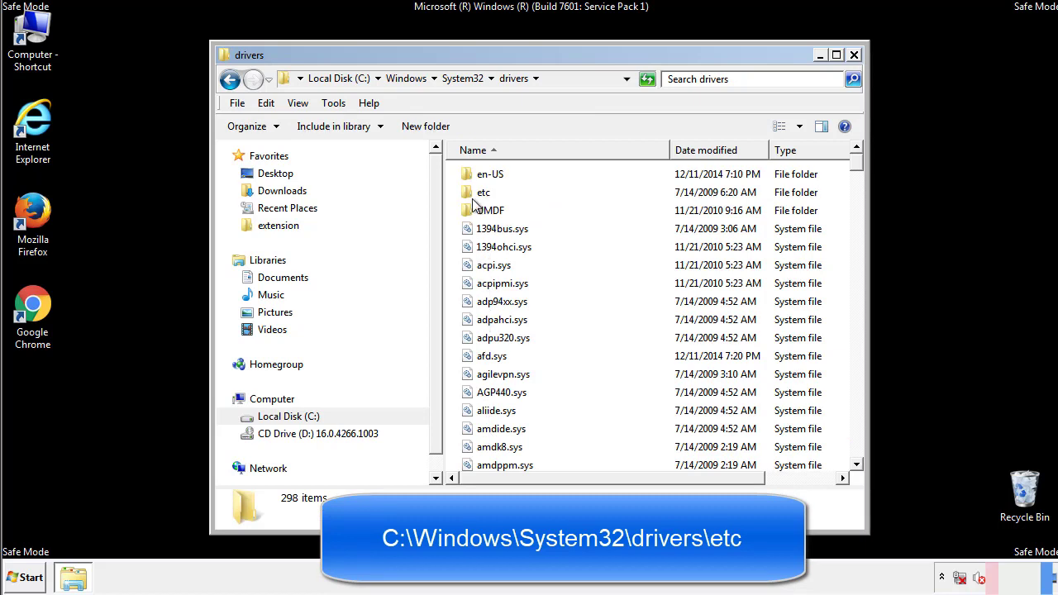
{"action": "double_click", "coordinate": [483, 192]}
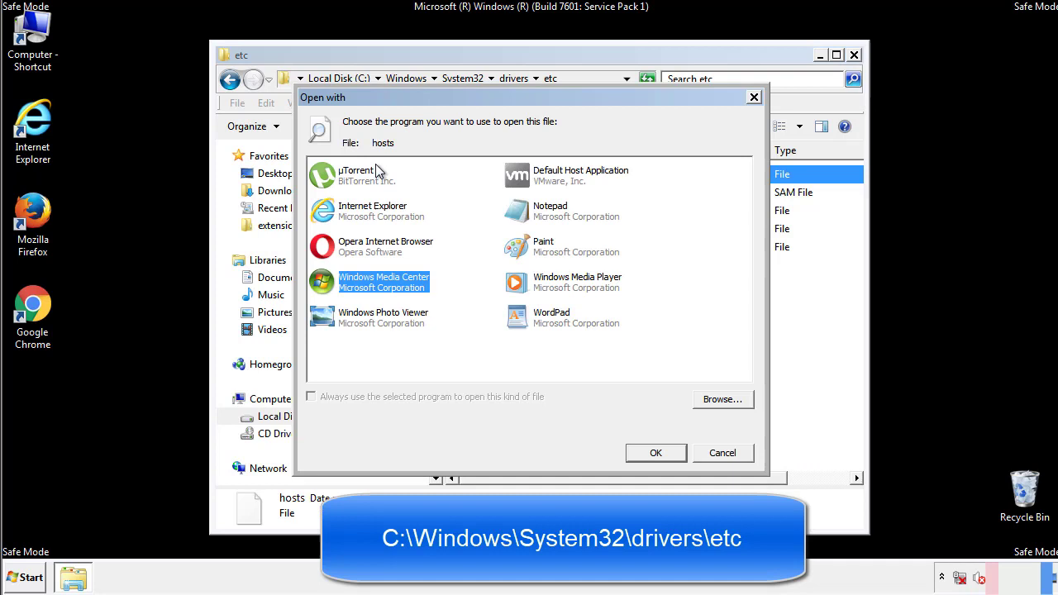
{"action": "mouse_move", "coordinate": [535, 217]}
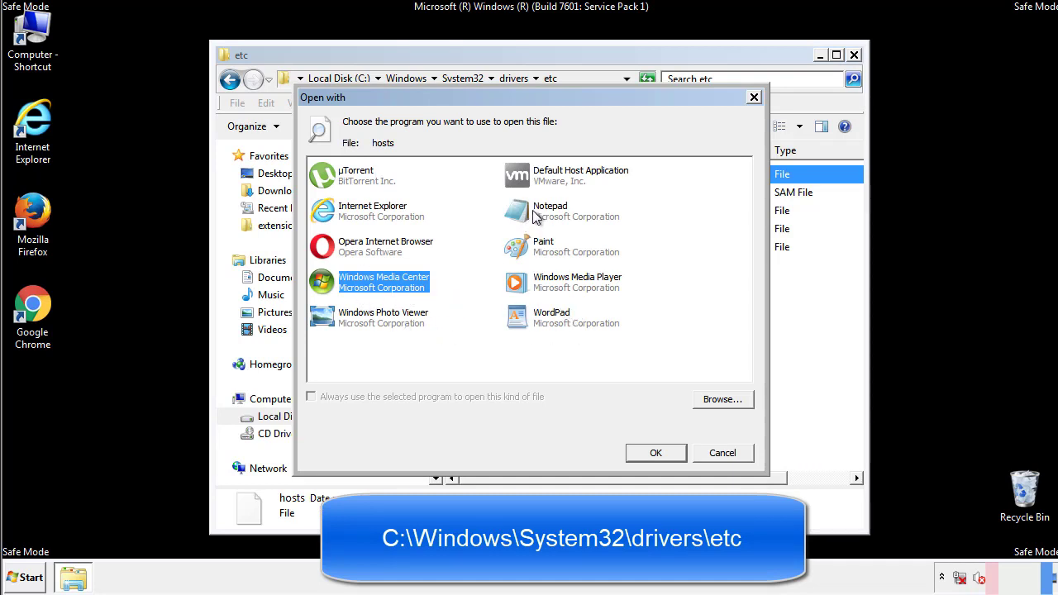
Open hosts in Notepad, delete the four suspicious host entries, and close the windows
{"action": "left_click", "coordinate": [656, 453]}
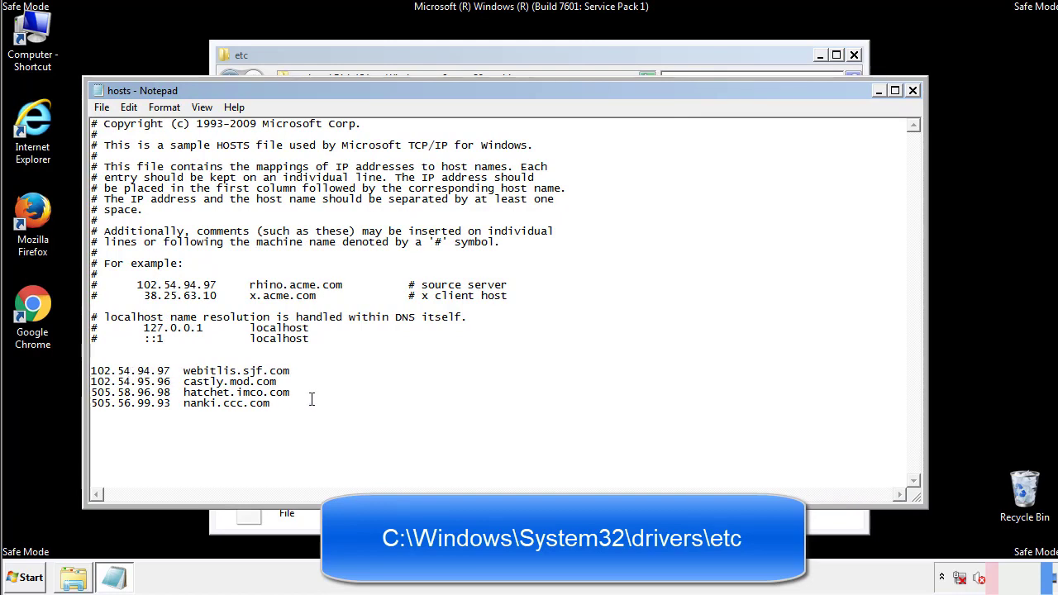
{"action": "left_click_drag", "start_coordinate": [91, 370], "coordinate": [270, 404]}
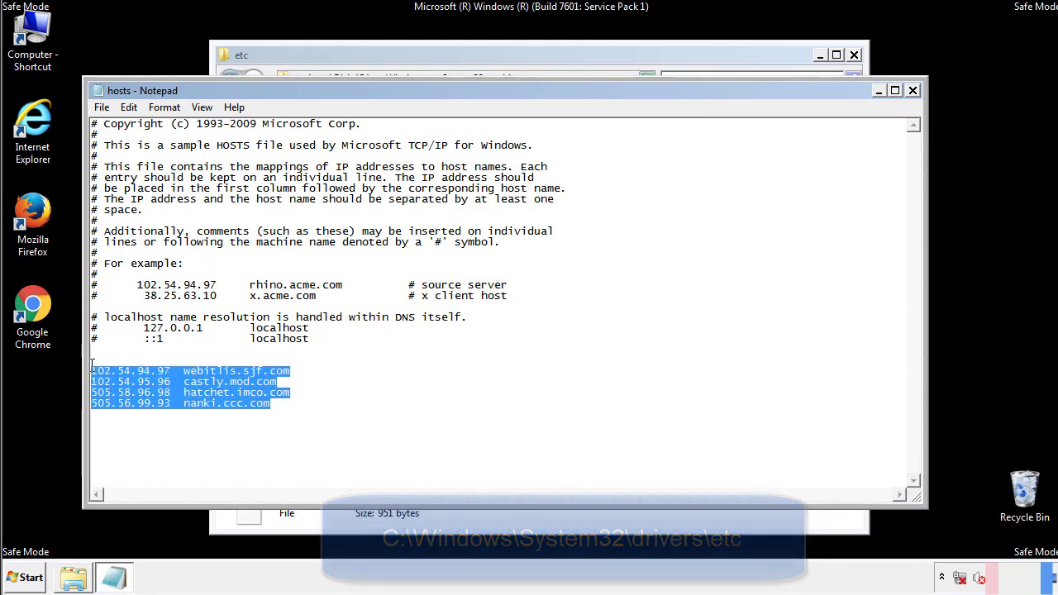
{"action": "key", "text": "Delete"}
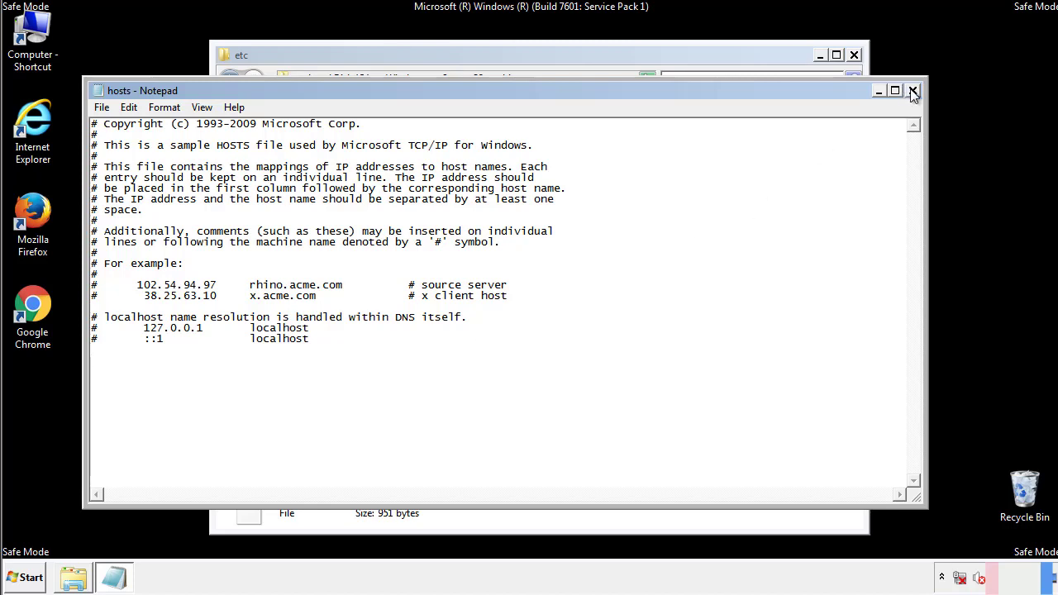
{"action": "left_click", "coordinate": [913, 90]}
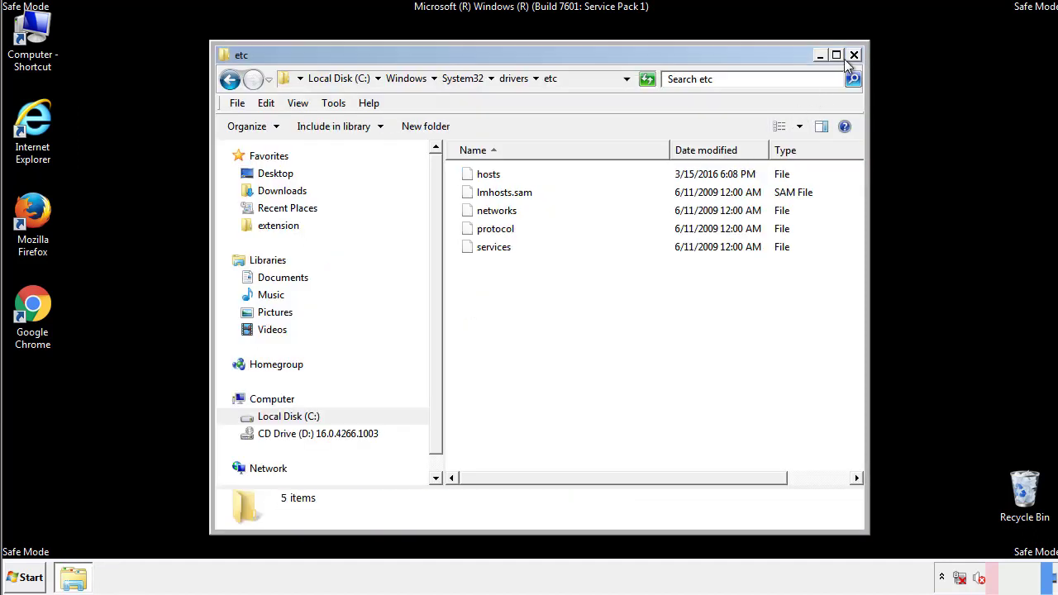
{"action": "left_click", "coordinate": [854, 55]}
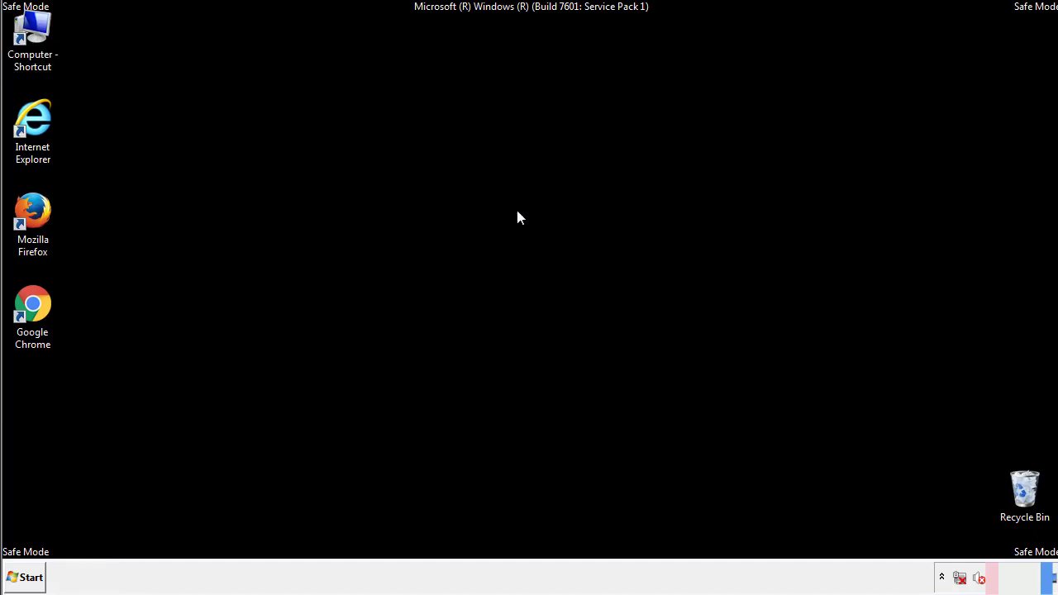
Delete AdsInOne, recover.aesir, systemreg.aesir and tavanero from the Startup folder, then close it
{"action": "left_click", "coordinate": [25, 577]}
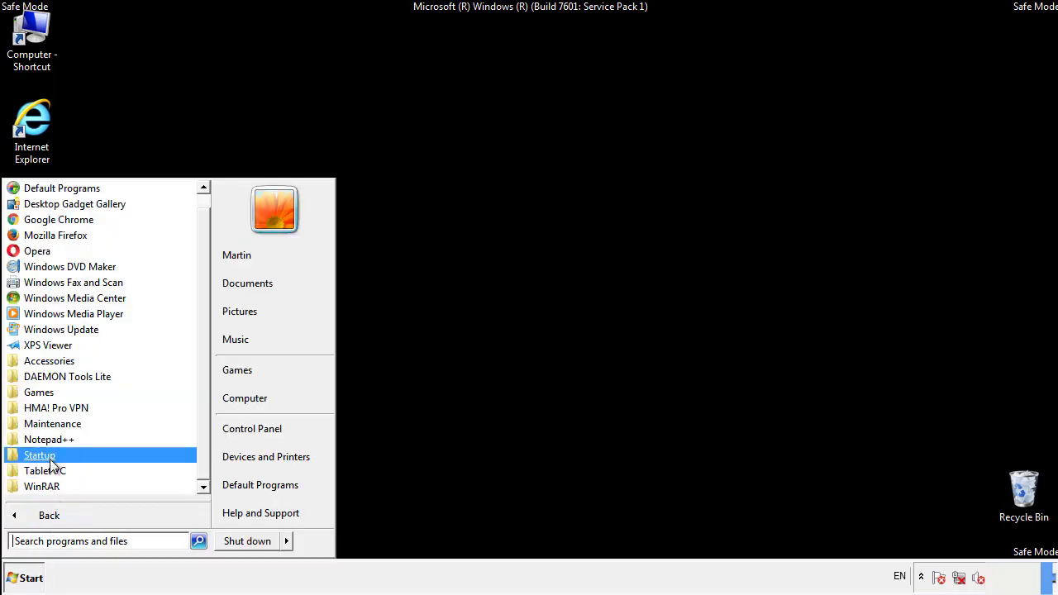
{"action": "right_click", "coordinate": [39, 454]}
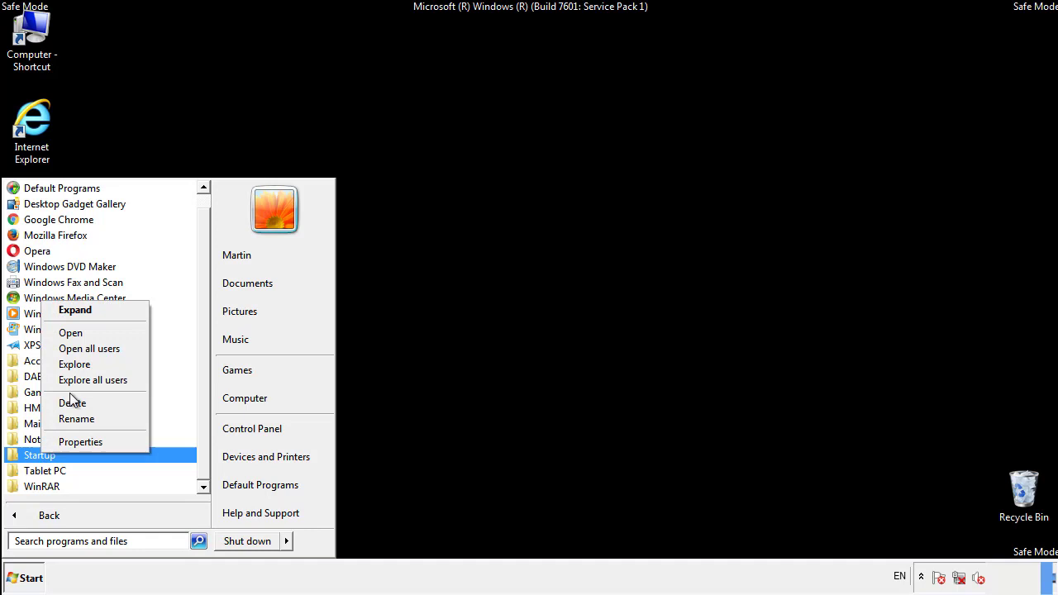
{"action": "left_click", "coordinate": [71, 333]}
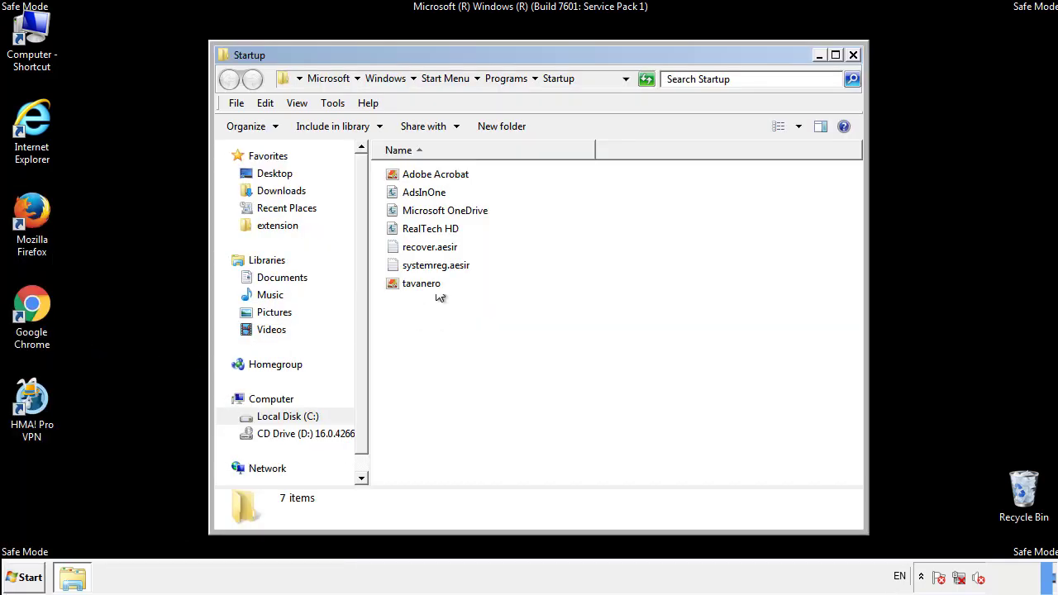
{"action": "left_click", "coordinate": [423, 192]}
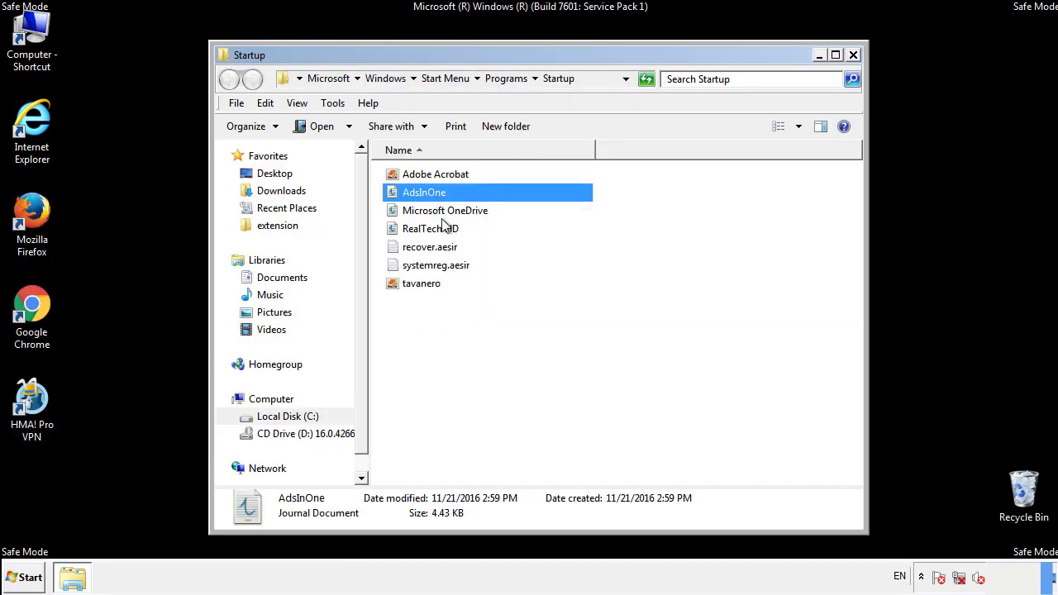
{"action": "left_click", "coordinate": [435, 265]}
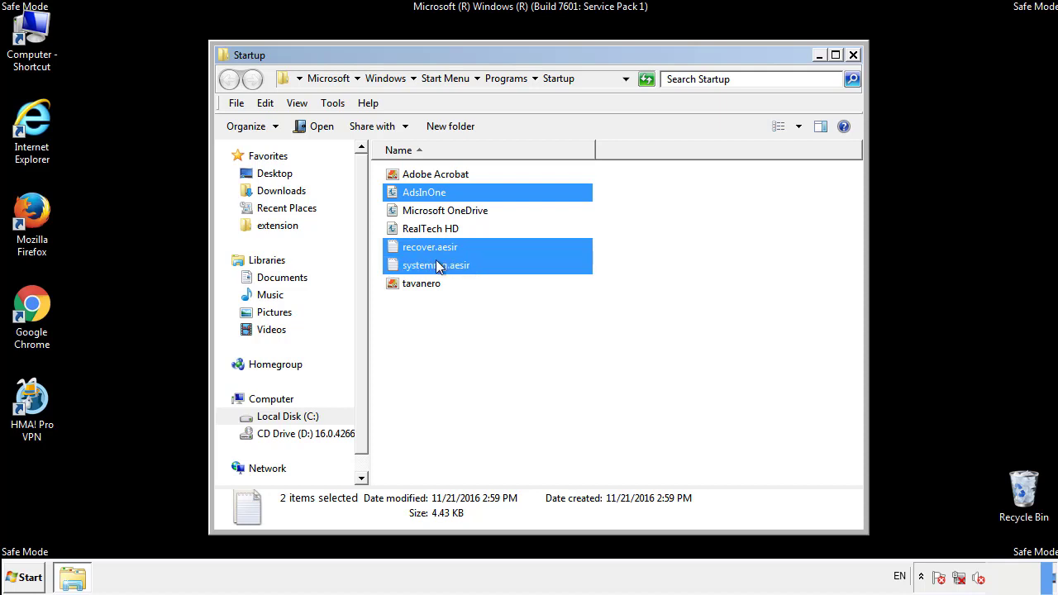
{"action": "right_click", "coordinate": [421, 284]}
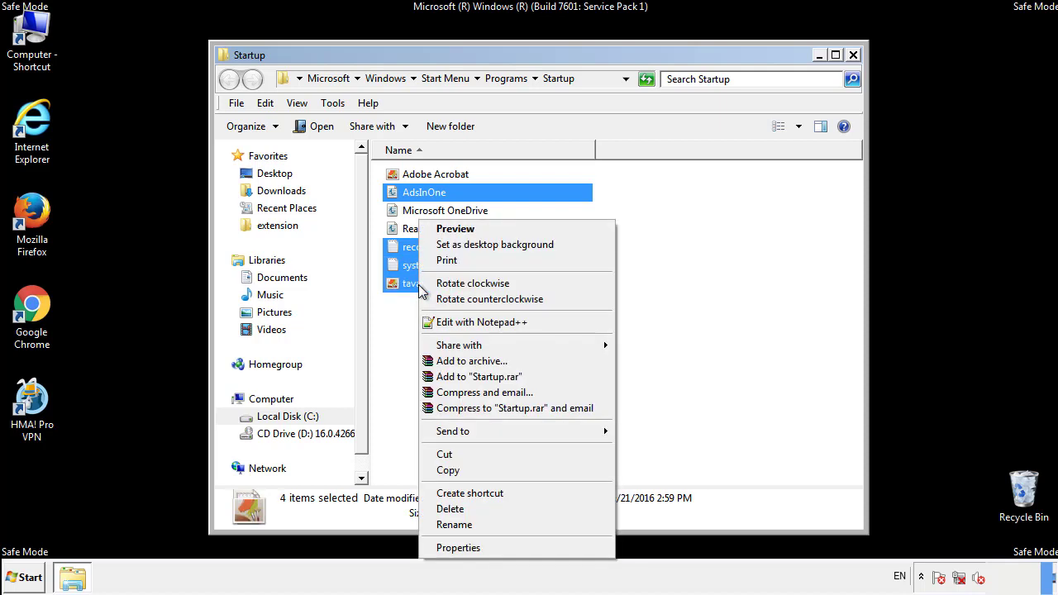
{"action": "left_click", "coordinate": [450, 509]}
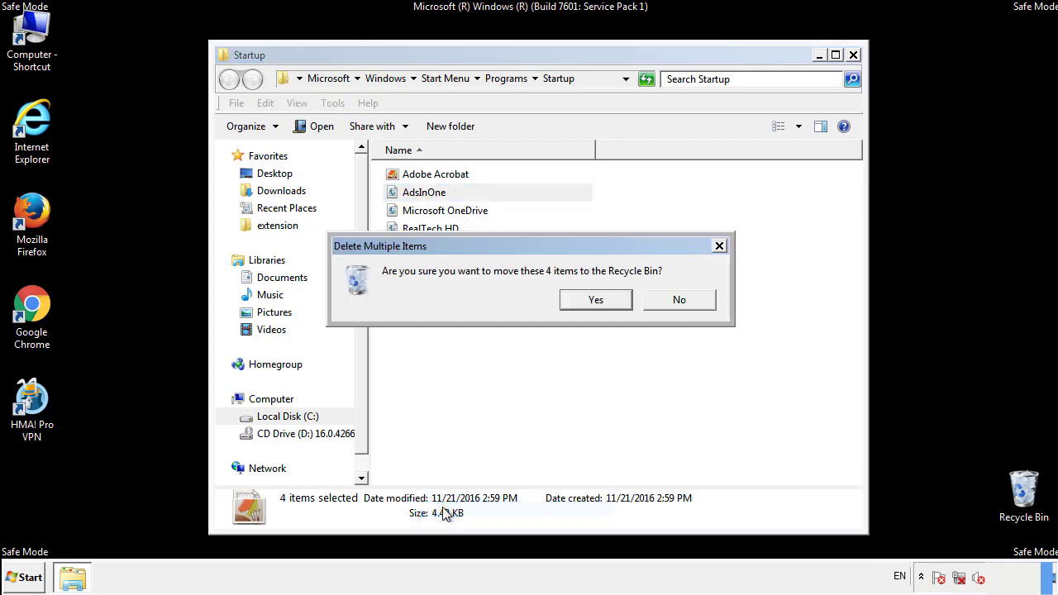
{"action": "left_click", "coordinate": [595, 299]}
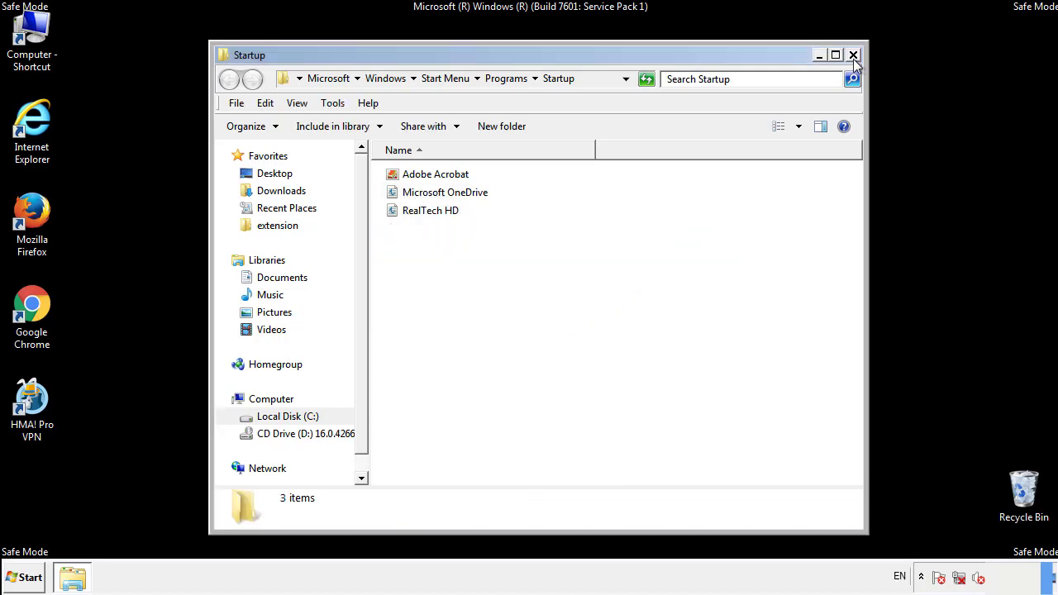
{"action": "left_click", "coordinate": [853, 54]}
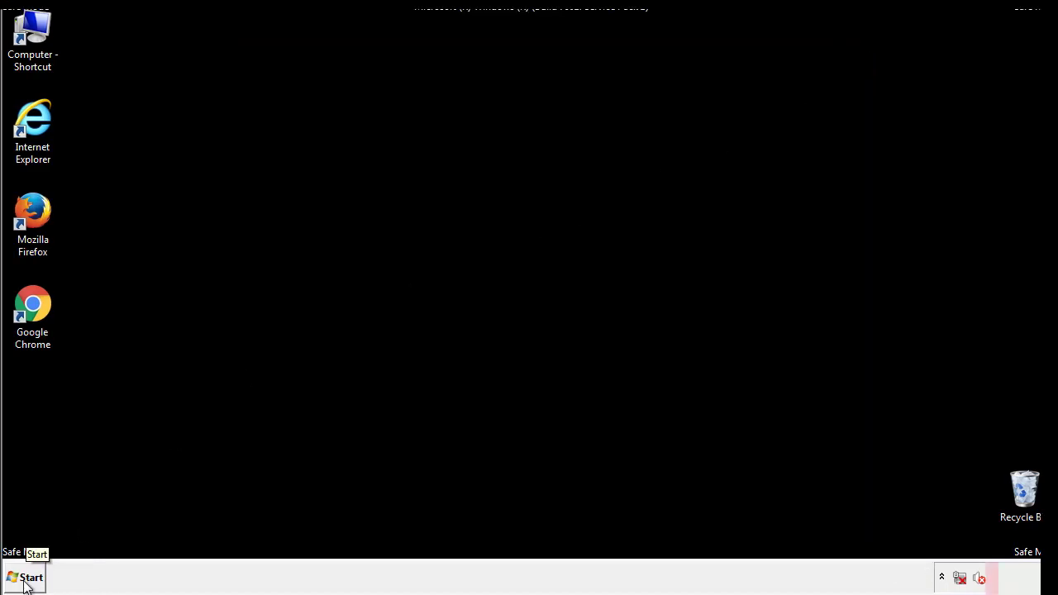
Launch Registry Editor with 'regedit' and expand HKEY_LOCAL_MACHINE and SOFTWARE
{"action": "left_click", "coordinate": [25, 577]}
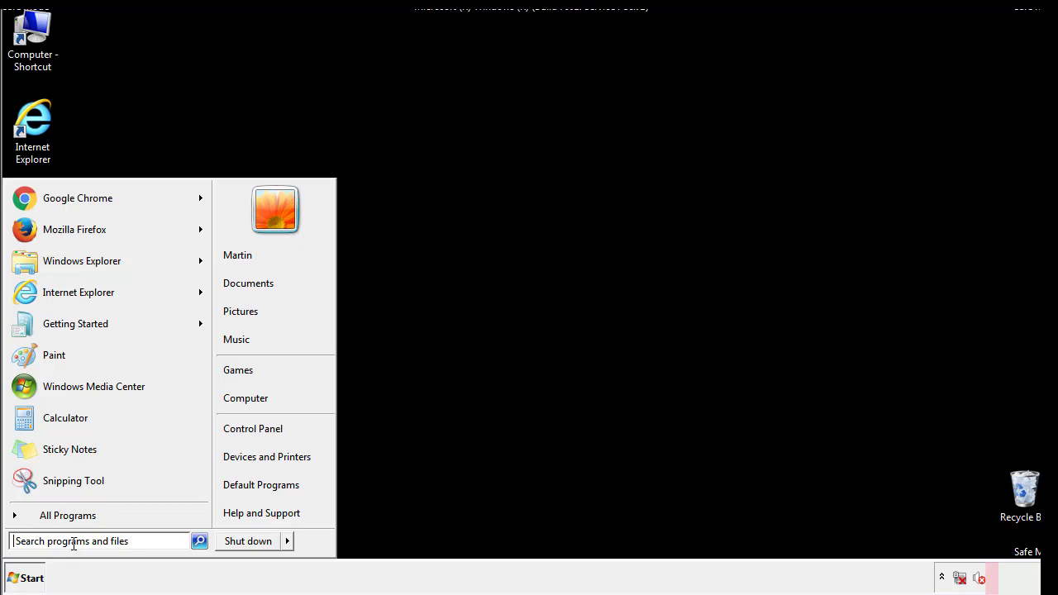
{"action": "type", "text": "reged"}
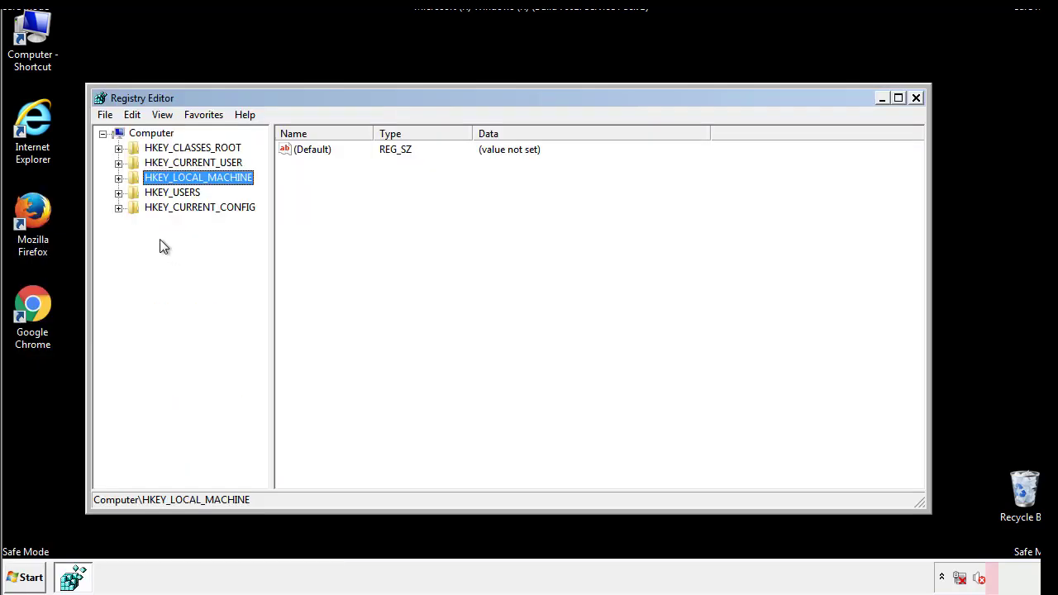
{"action": "left_click", "coordinate": [118, 177]}
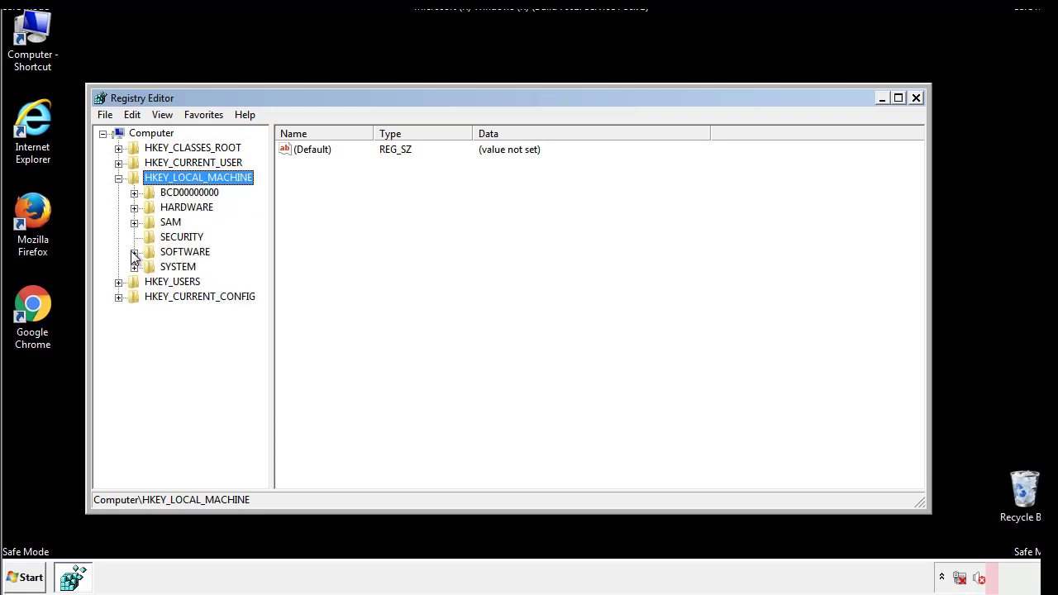
{"action": "left_click", "coordinate": [135, 252]}
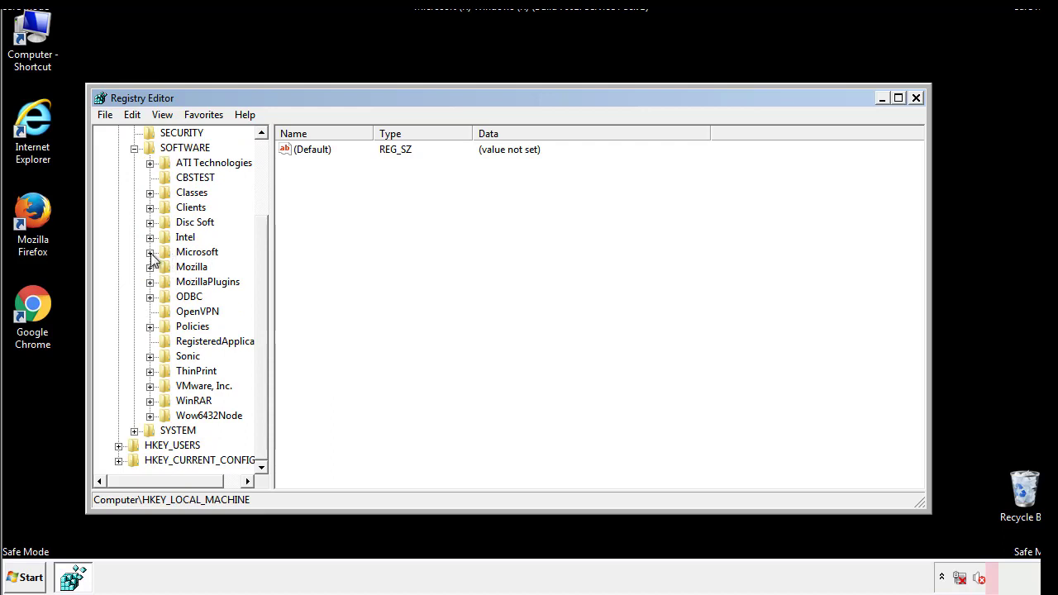
Expand Microsoft, Windows and CurrentVersion under SOFTWARE
{"action": "left_click", "coordinate": [150, 252]}
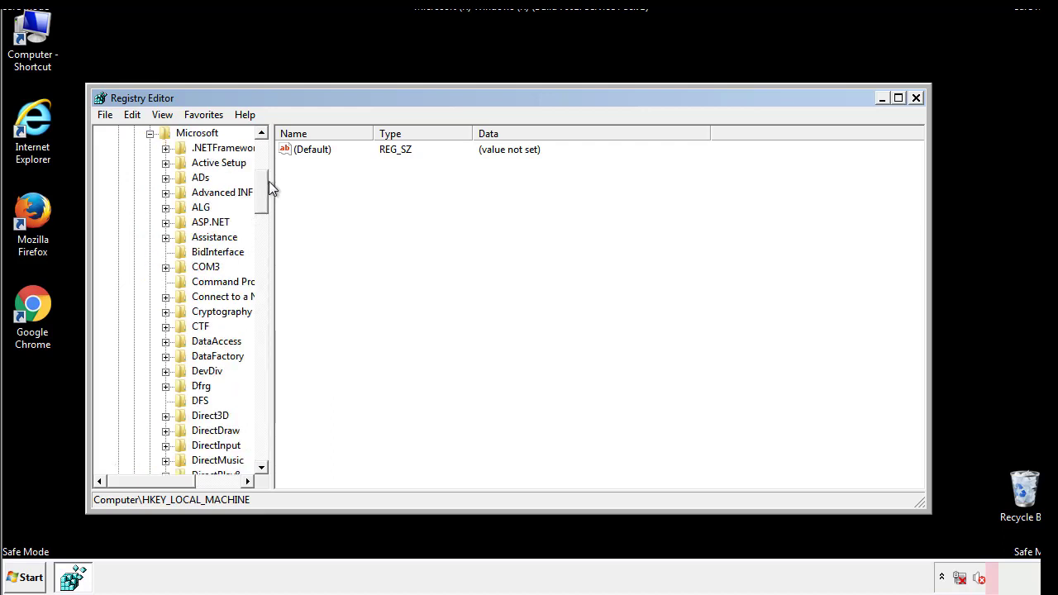
{"action": "scroll", "scroll_direction": "down", "scroll_amount": 3}
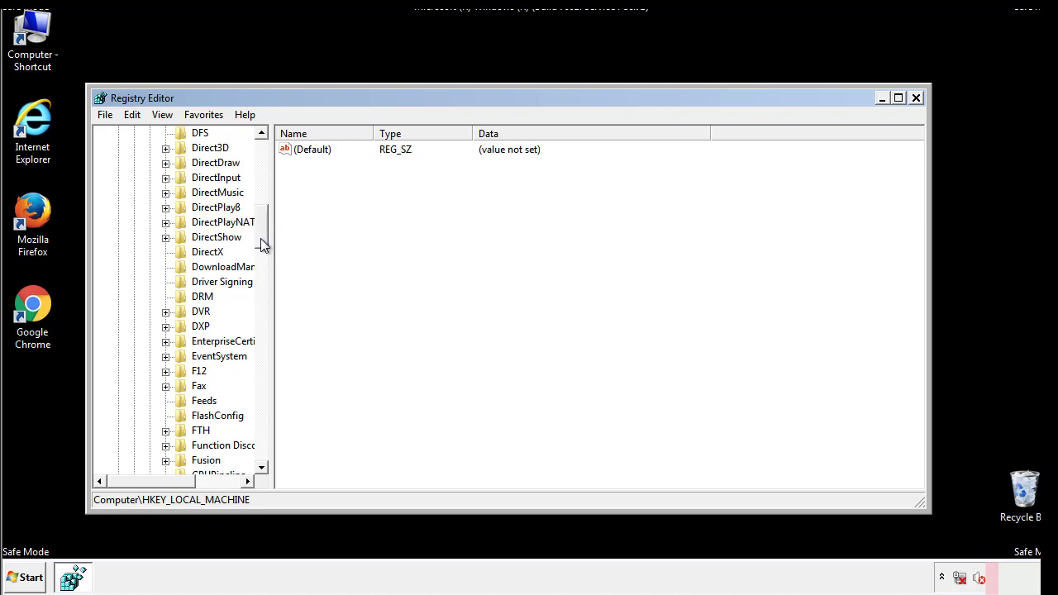
{"action": "scroll", "scroll_direction": "down", "scroll_amount": 3}
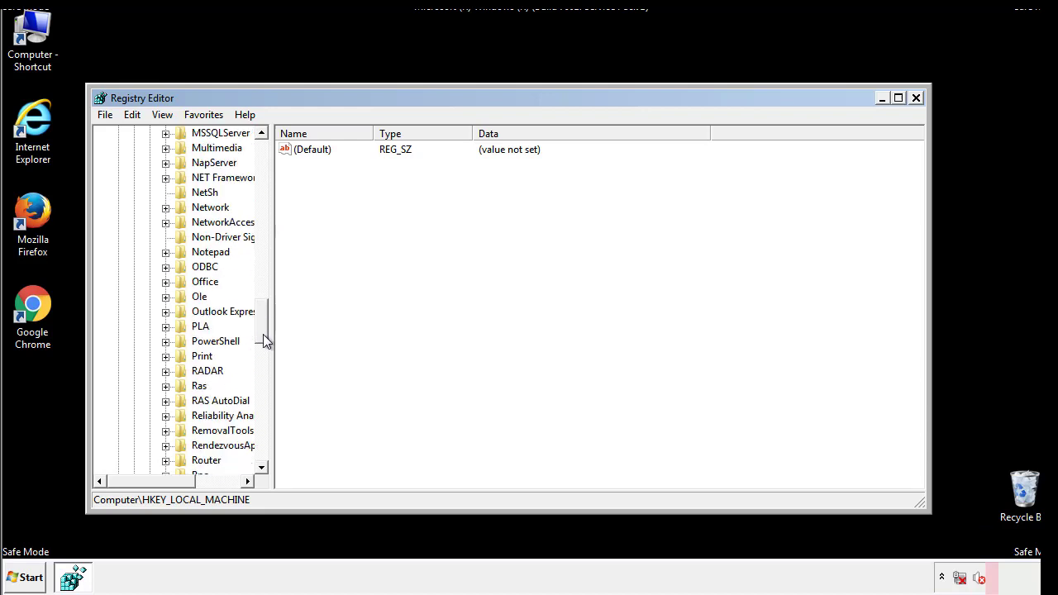
{"action": "scroll", "scroll_direction": "down", "scroll_amount": 3}
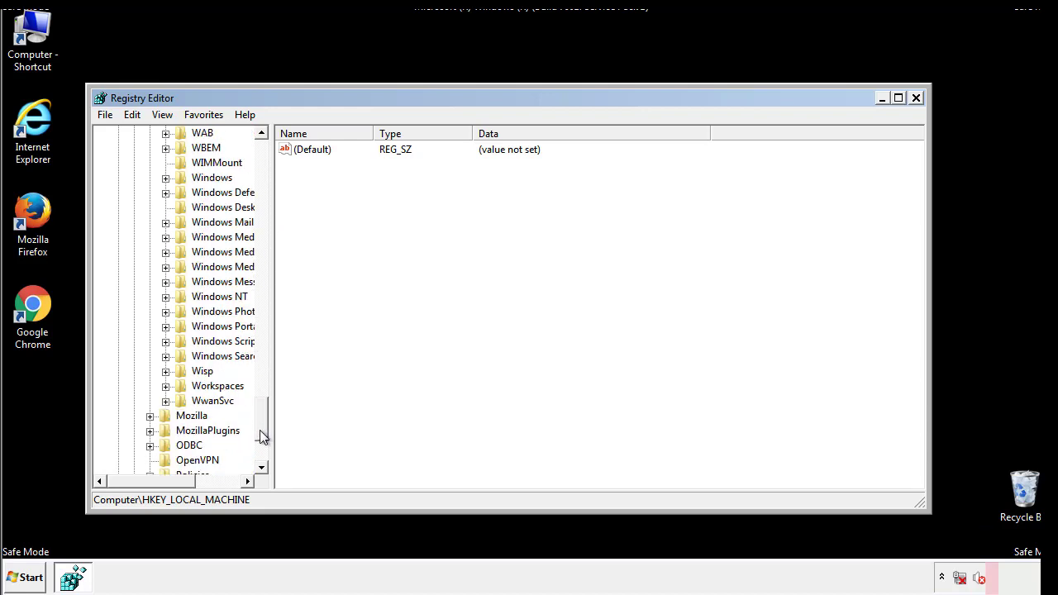
{"action": "left_click", "coordinate": [165, 252]}
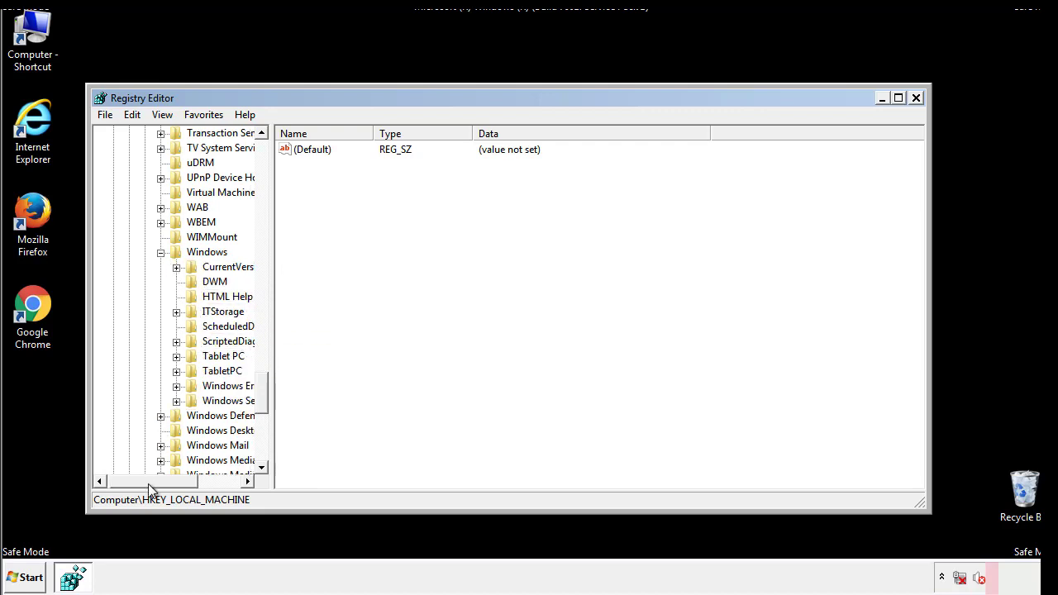
{"action": "left_click", "coordinate": [176, 267]}
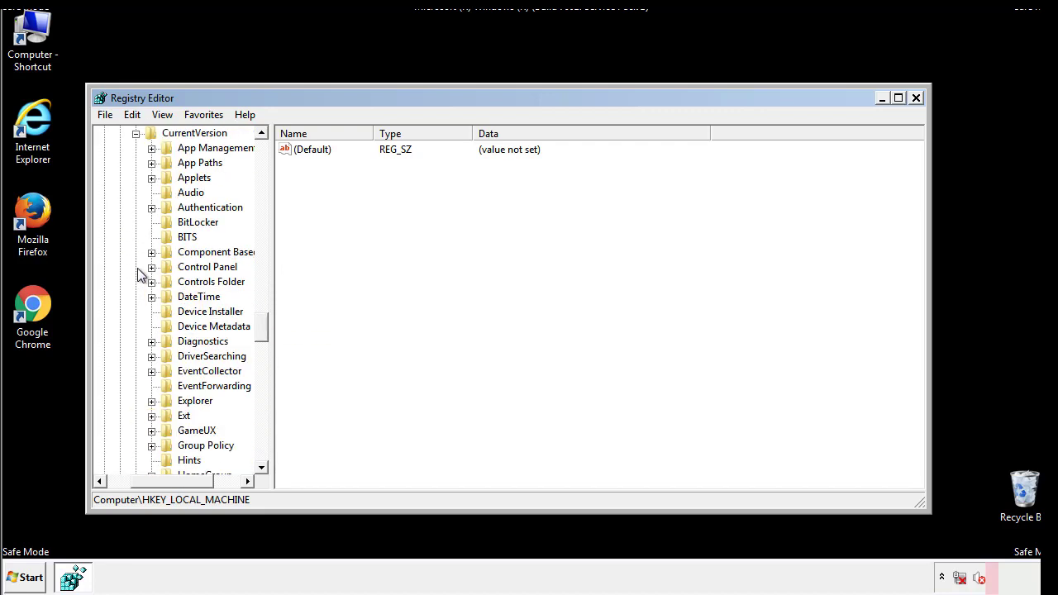
{"action": "scroll", "scroll_direction": "down", "scroll_amount": 3}
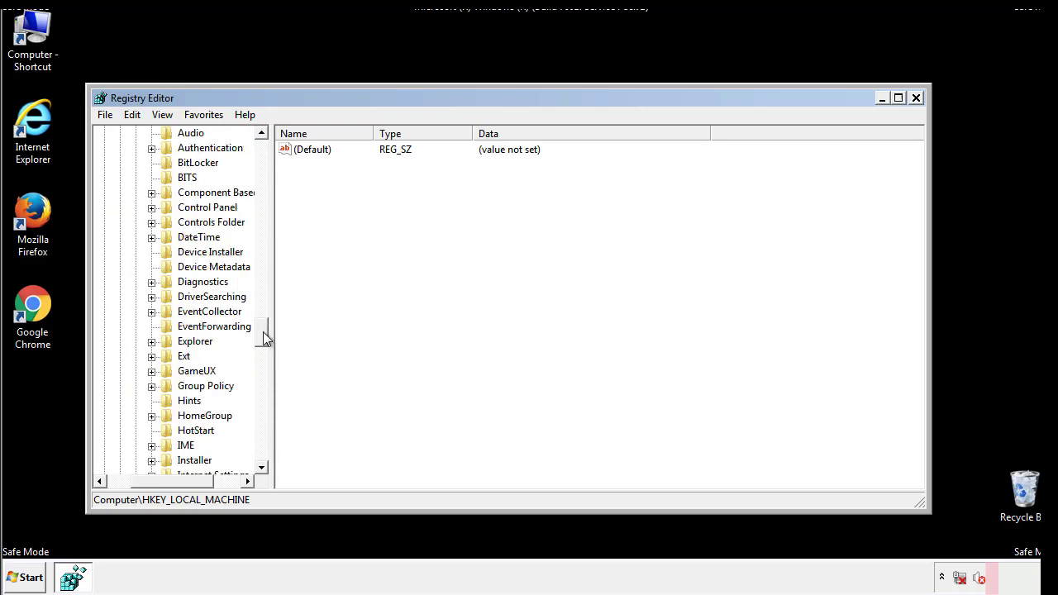
{"action": "scroll", "scroll_direction": "down", "scroll_amount": 3}
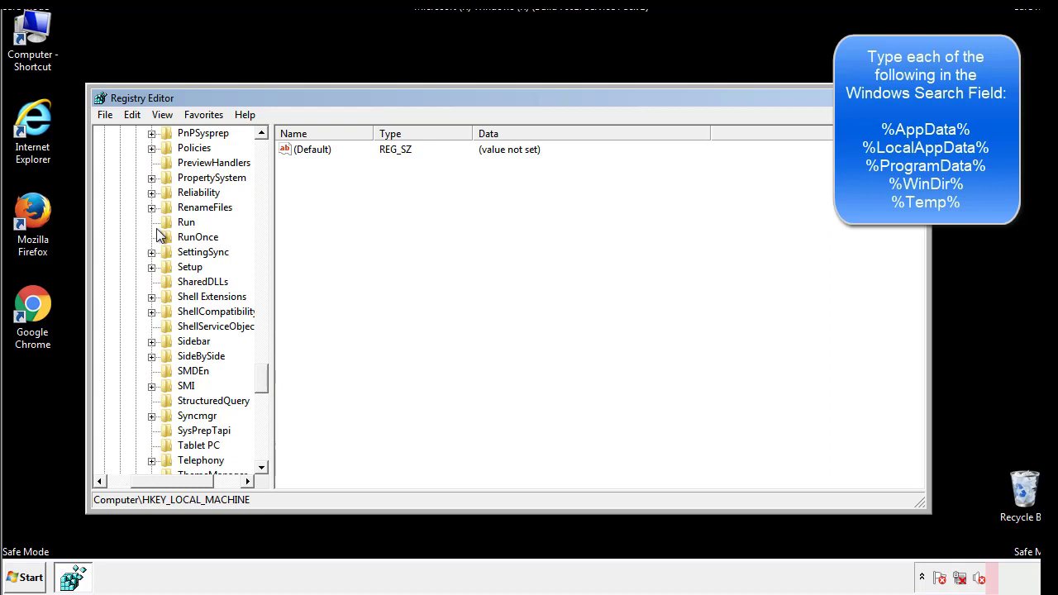
Delete the tappi.loc value from the HKEY_LOCAL_MACHINE Run key
{"action": "left_click", "coordinate": [186, 221]}
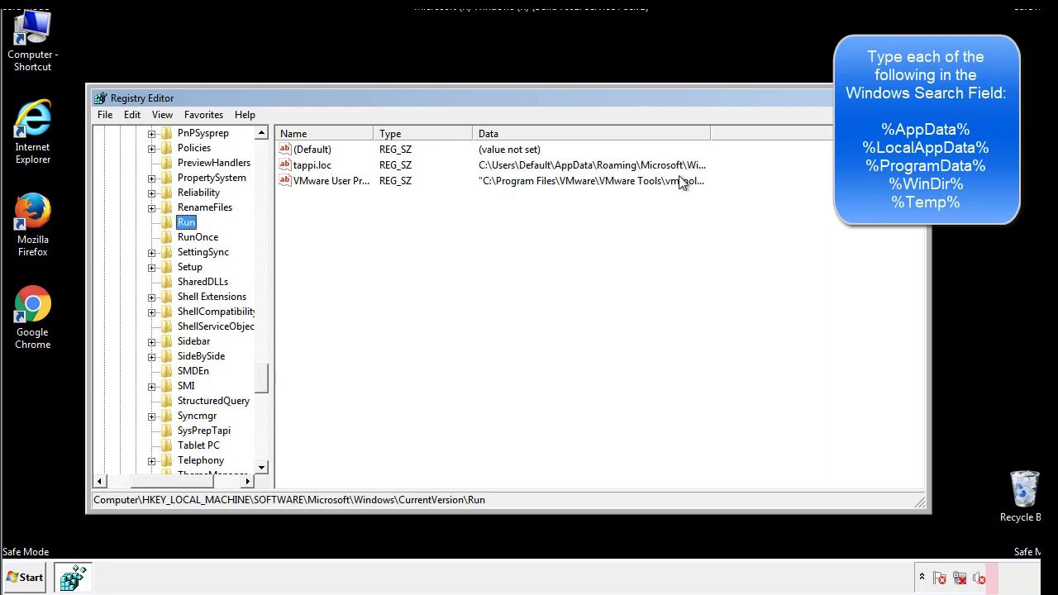
{"action": "left_click", "coordinate": [312, 165]}
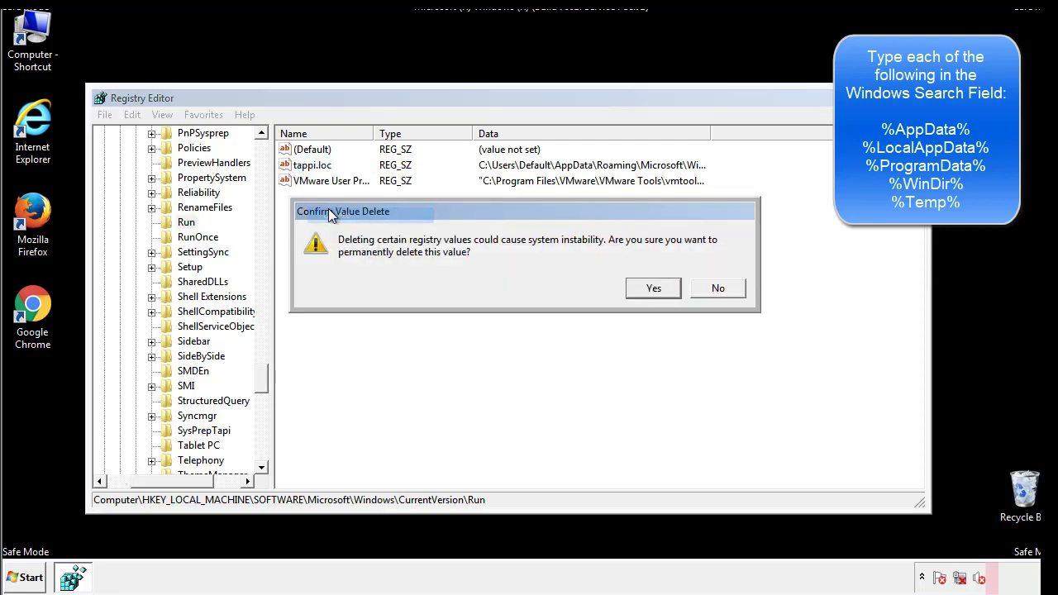
{"action": "left_click", "coordinate": [654, 287]}
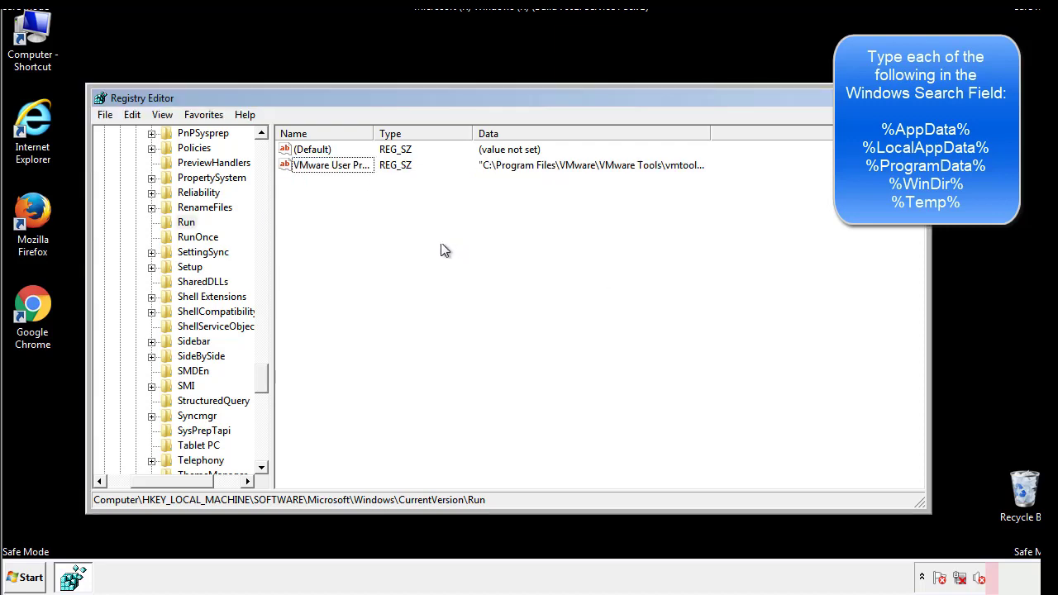
{"action": "scroll", "scroll_direction": "down", "scroll_amount": 3}
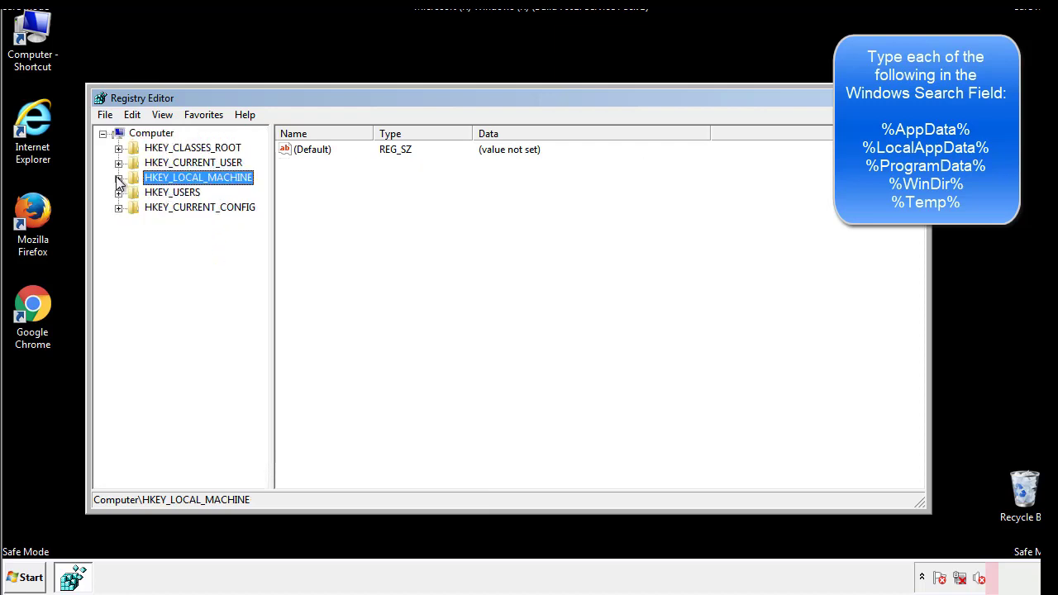
Inspect the HKEY_CURRENT_USER Run key, finding only DAEMON Tools, then select Software\Microsoft\Windows
{"action": "left_click", "coordinate": [118, 162]}
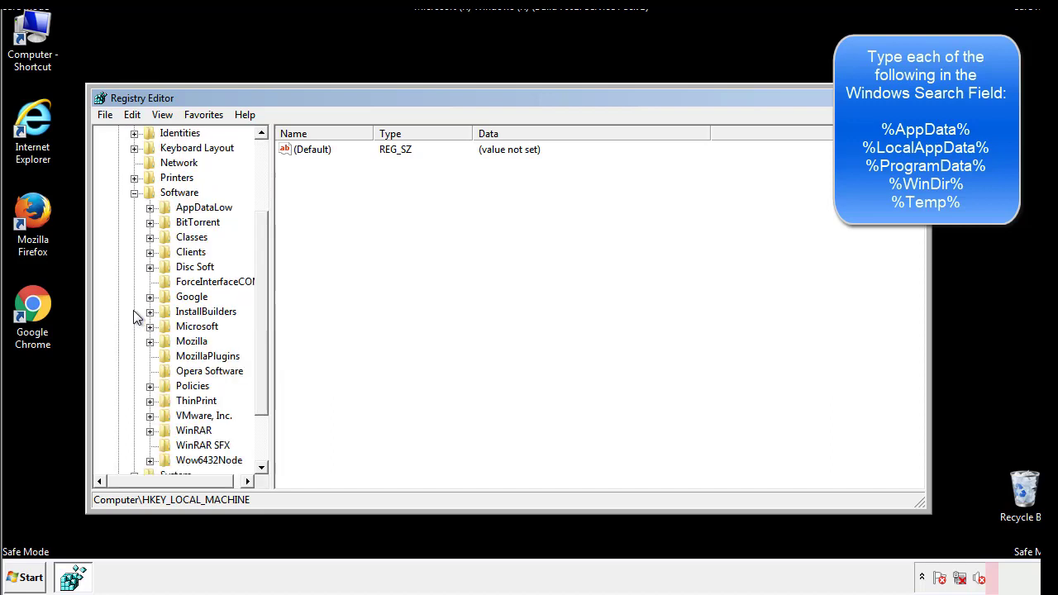
{"action": "scroll", "scroll_direction": "down", "scroll_amount": 3}
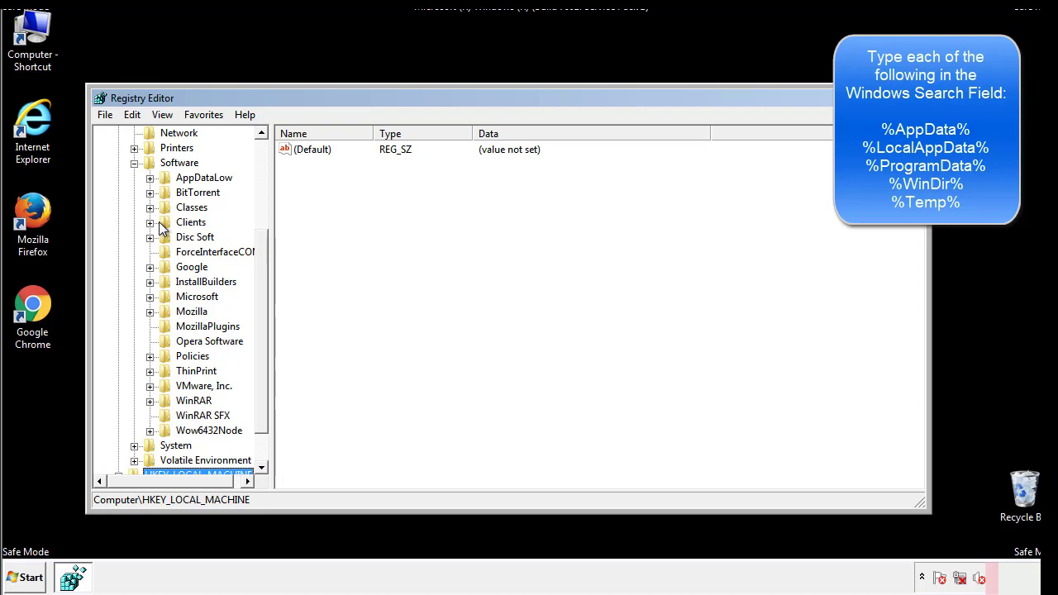
{"action": "left_click", "coordinate": [149, 296]}
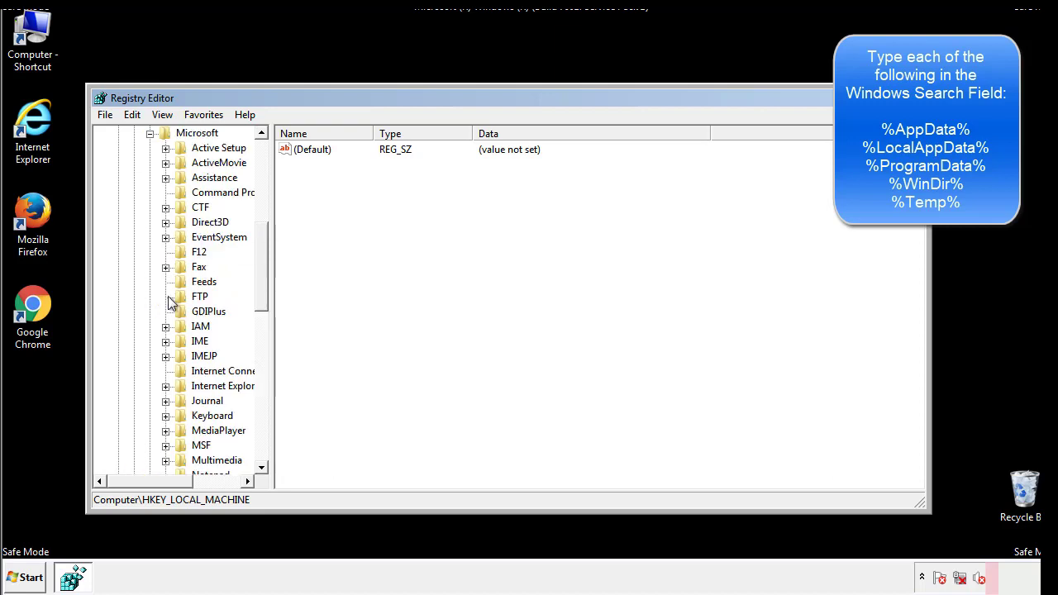
{"action": "scroll", "scroll_direction": "down", "scroll_amount": 3}
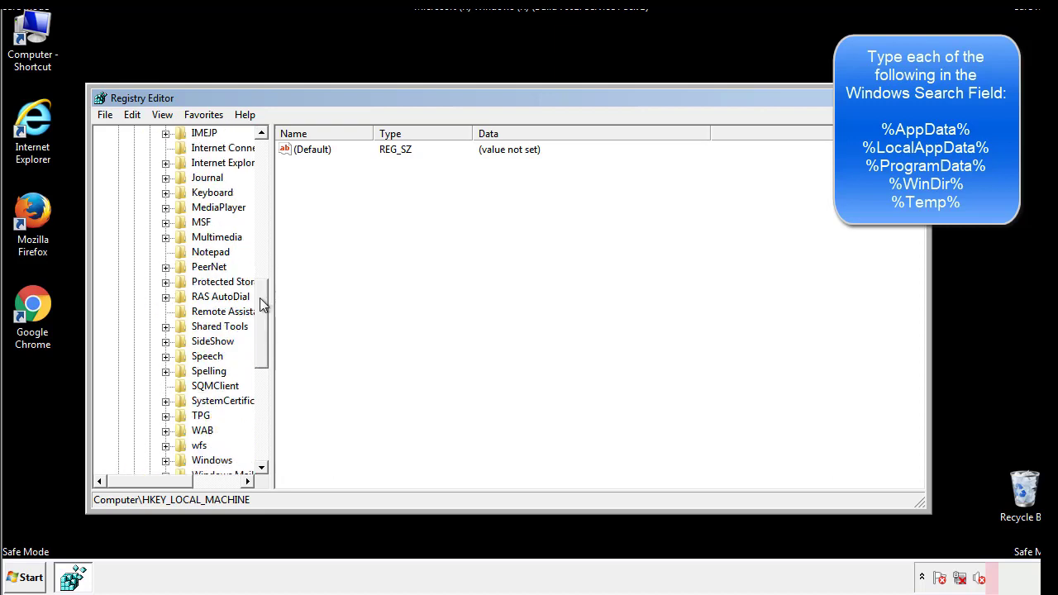
{"action": "scroll", "scroll_direction": "down", "scroll_amount": 3}
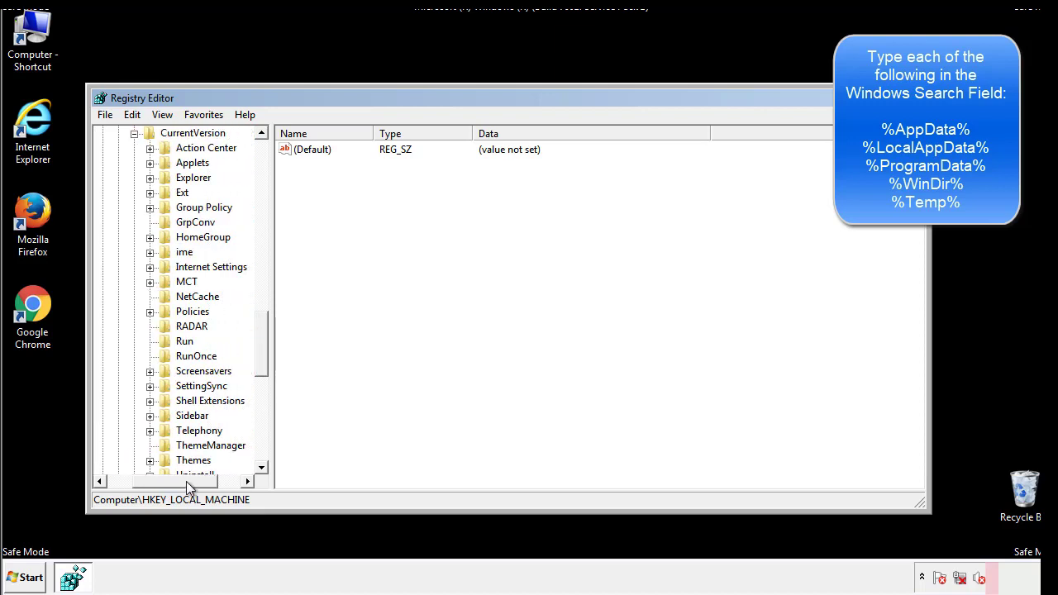
{"action": "left_click", "coordinate": [184, 341]}
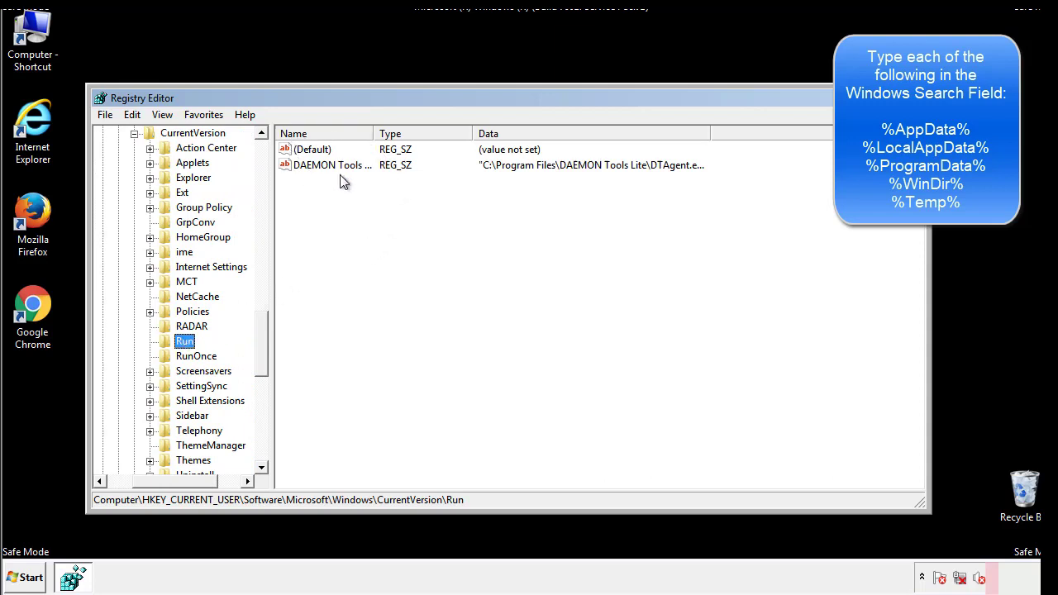
{"action": "mouse_move", "coordinate": [452, 196]}
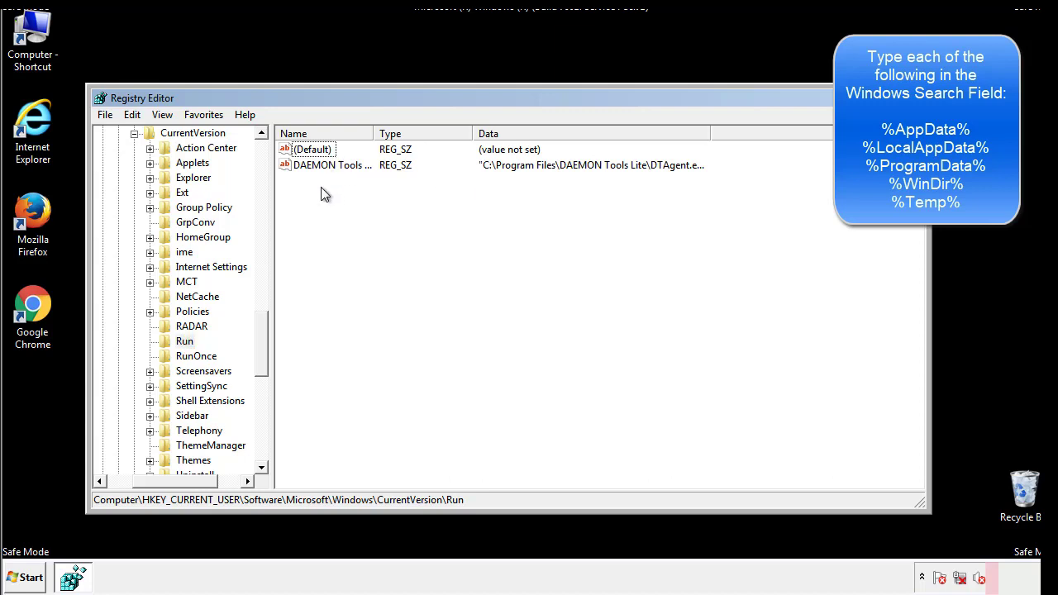
{"action": "mouse_move", "coordinate": [383, 194]}
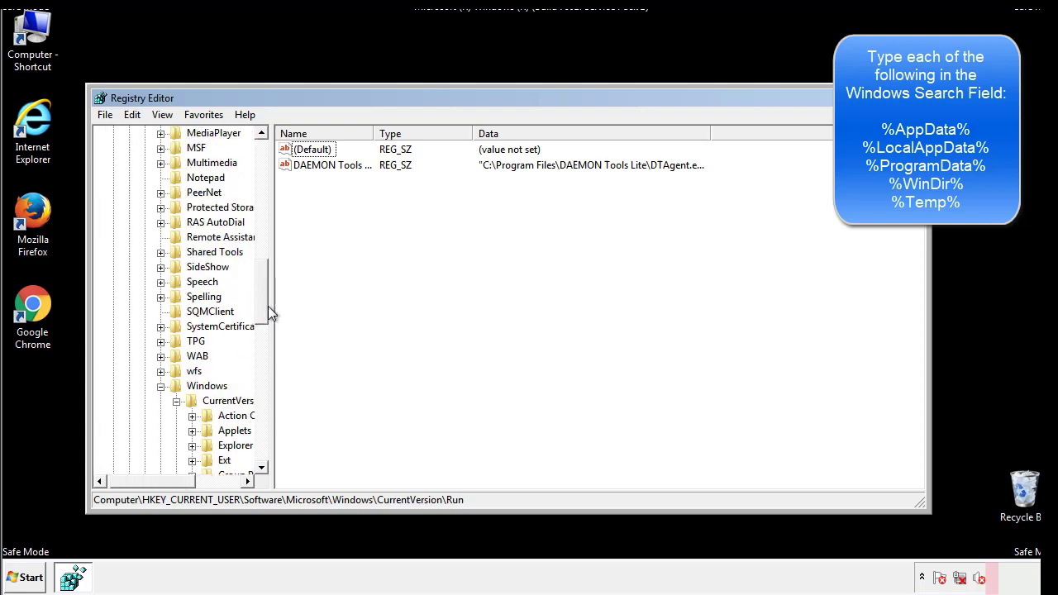
{"action": "left_click", "coordinate": [208, 385]}
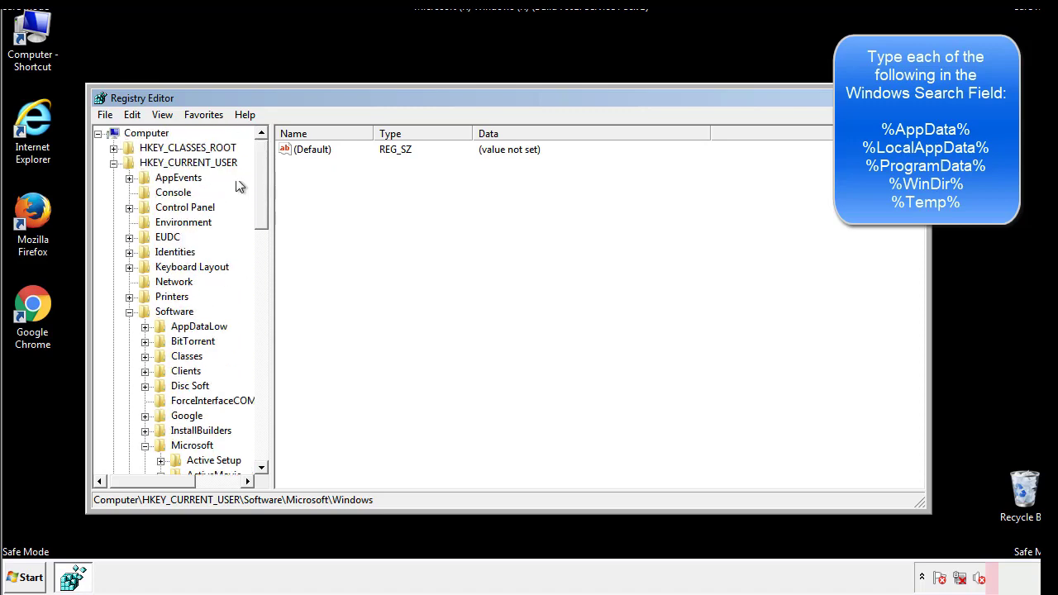
Search the registry for %temp% and delete all values in the Temporary Files key
{"action": "left_click", "coordinate": [132, 114]}
{"action": "type", "text": "%appdata"}
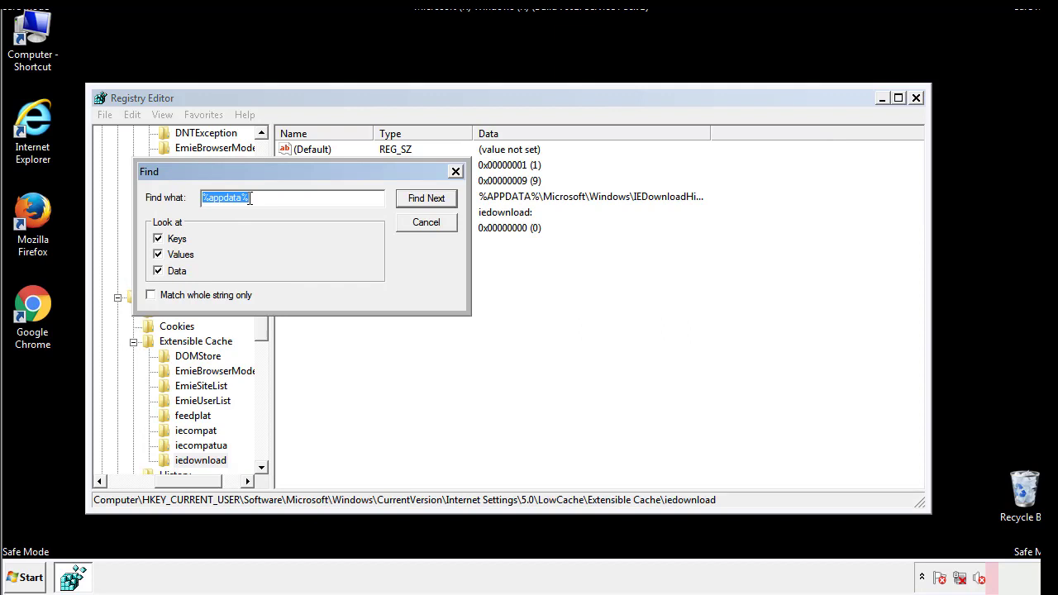
{"action": "type", "text": "%temp%"}
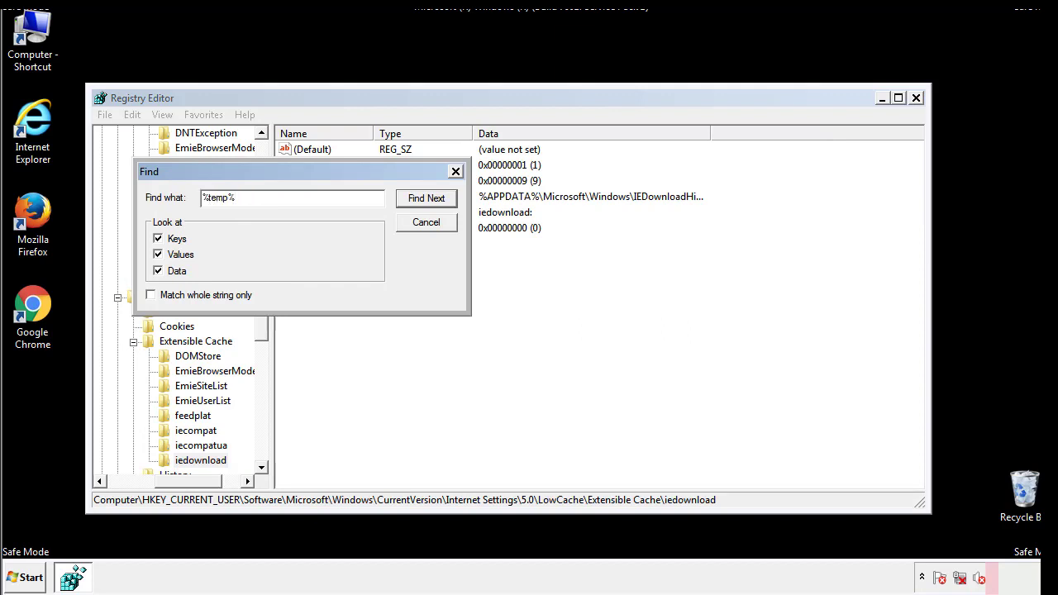
{"action": "left_click", "coordinate": [425, 198]}
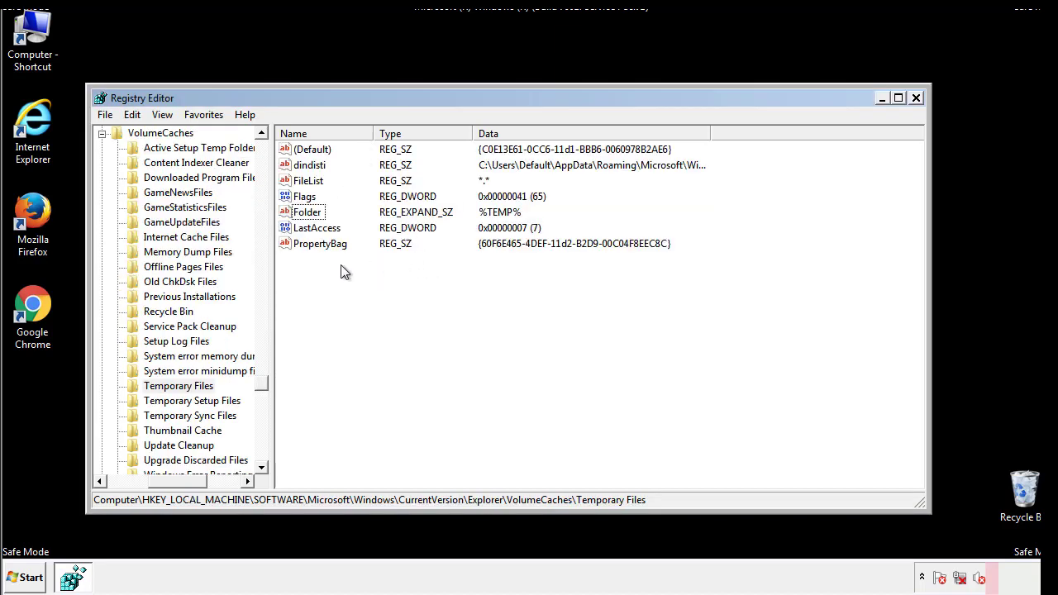
{"action": "key", "text": "ctrl+a"}
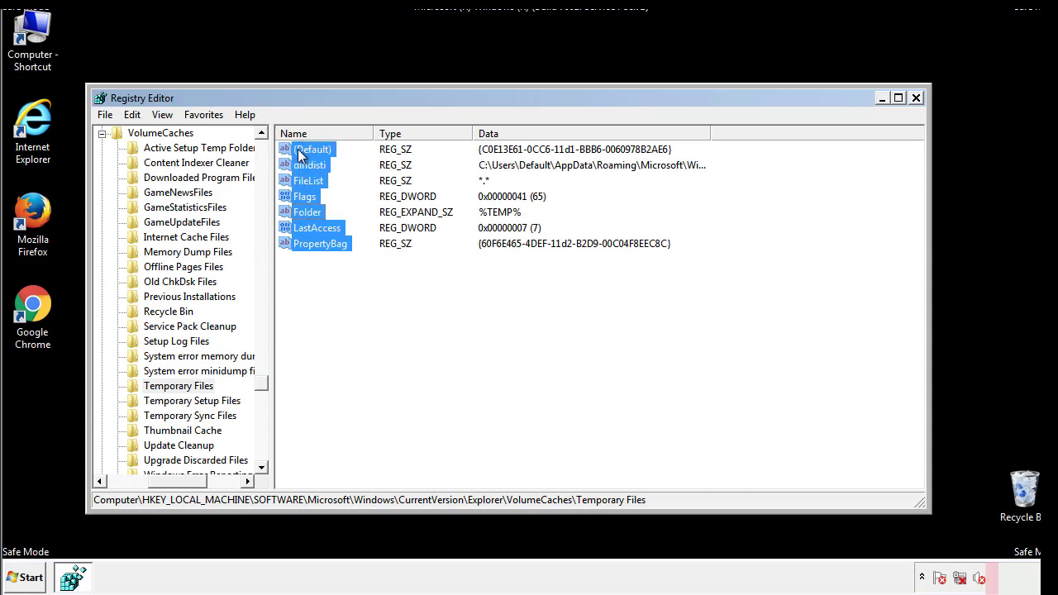
{"action": "right_click", "coordinate": [313, 150]}
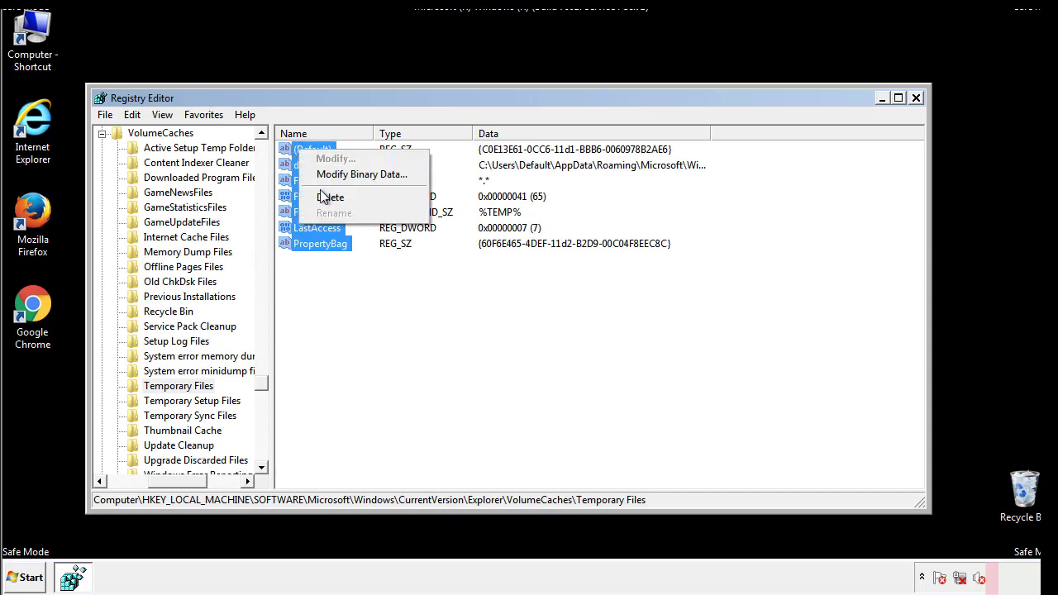
{"action": "left_click", "coordinate": [329, 196]}
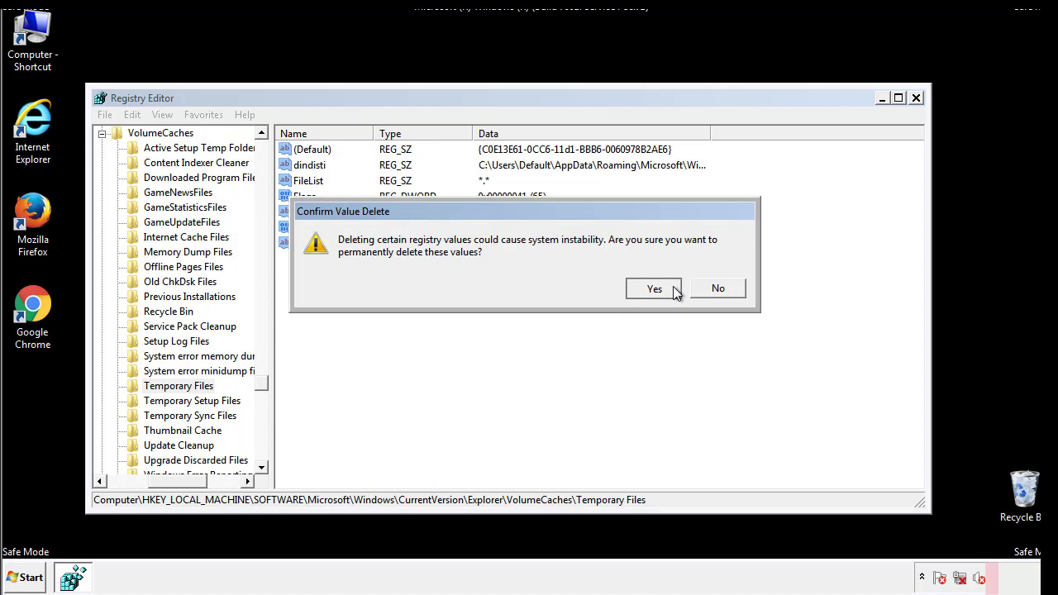
{"action": "left_click", "coordinate": [654, 288]}
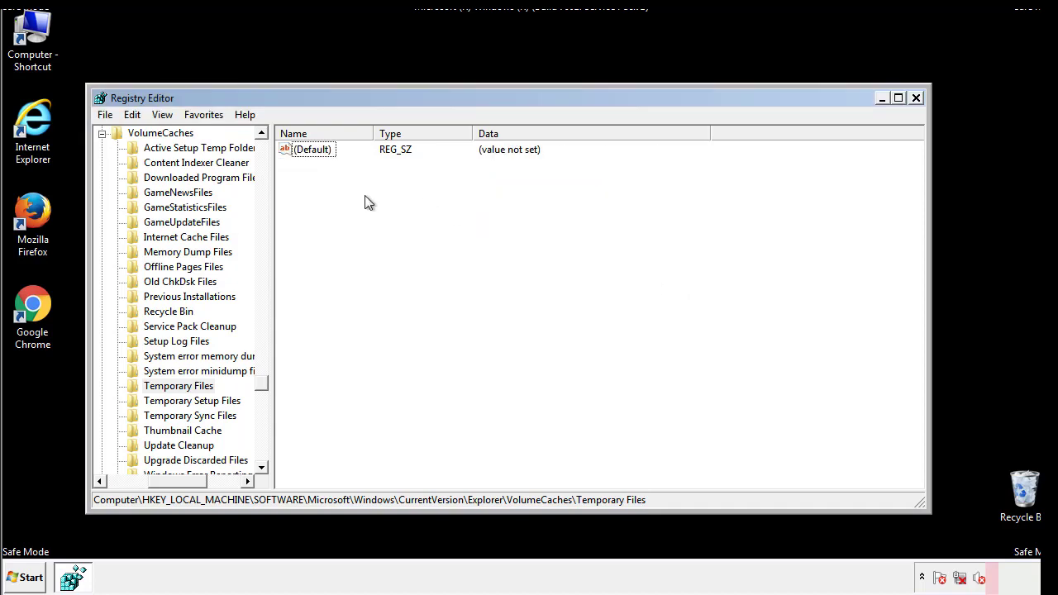
{"action": "mouse_move", "coordinate": [916, 99]}
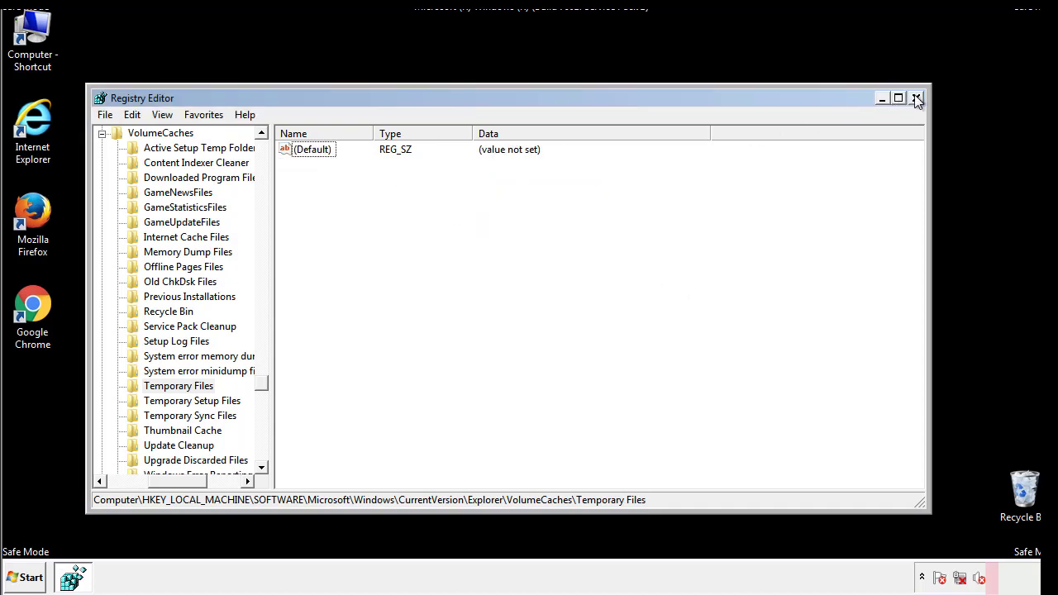
Close Registry Editor and search for msconfig from the Start menu
{"action": "left_click", "coordinate": [915, 97]}
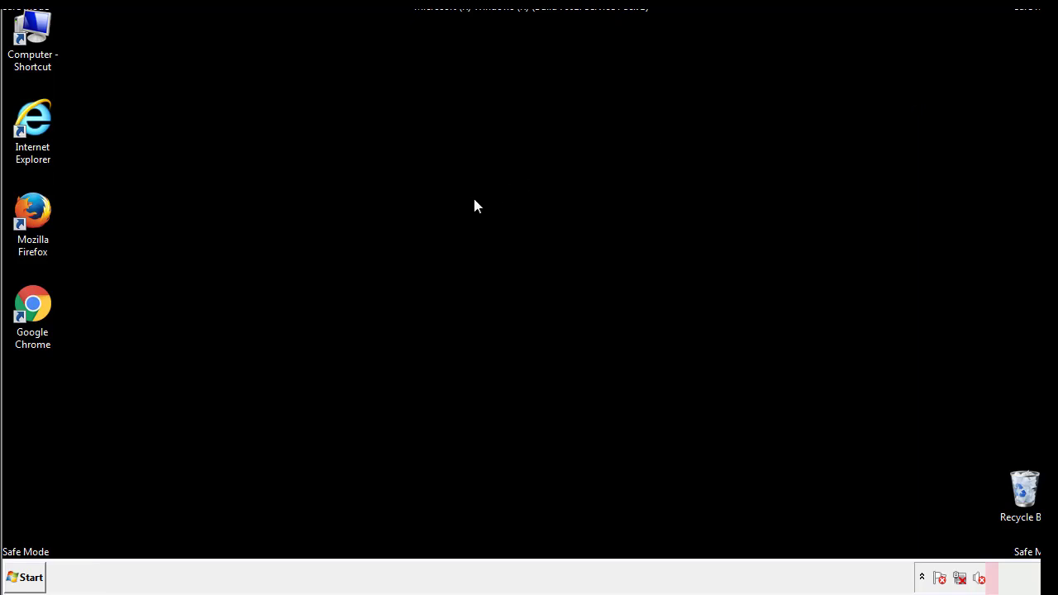
{"action": "mouse_move", "coordinate": [44, 415]}
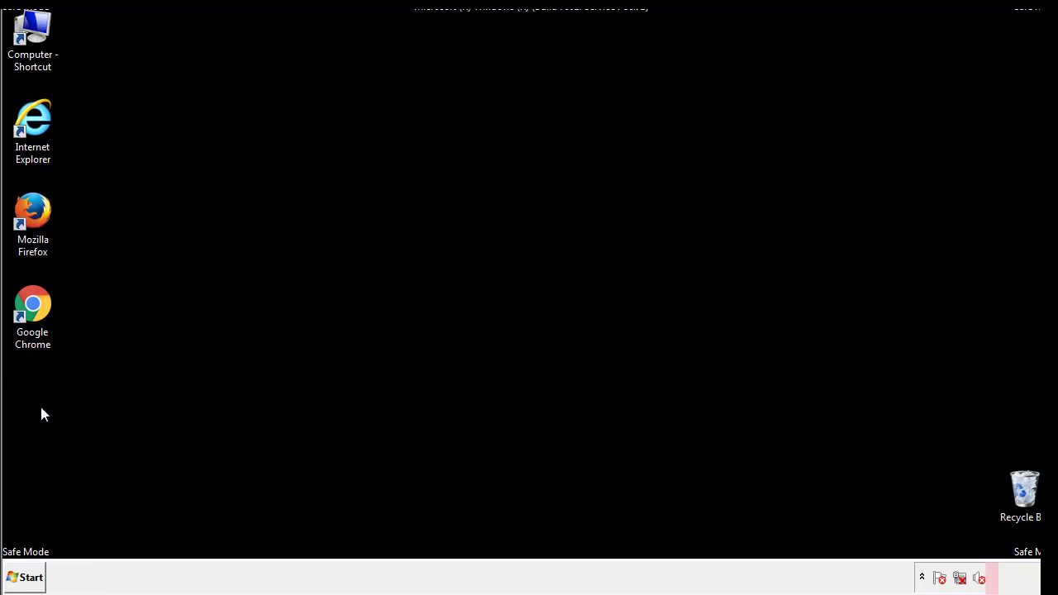
{"action": "left_click", "coordinate": [25, 577]}
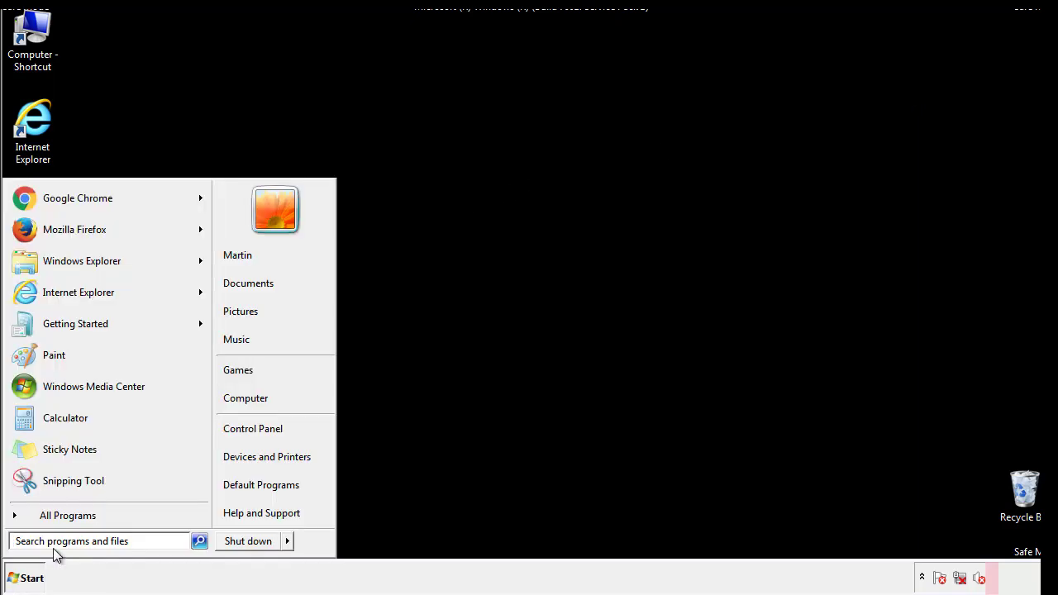
{"action": "type", "text": "msconfig"}
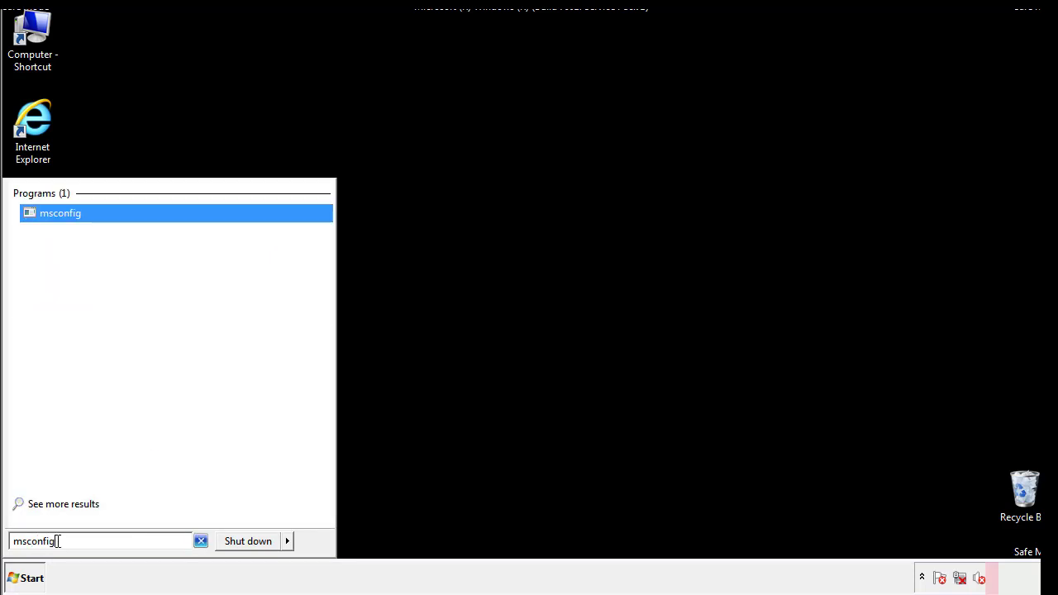
Uncheck Safe boot on the msconfig Boot tab and restart the computer
{"action": "left_click", "coordinate": [60, 212]}
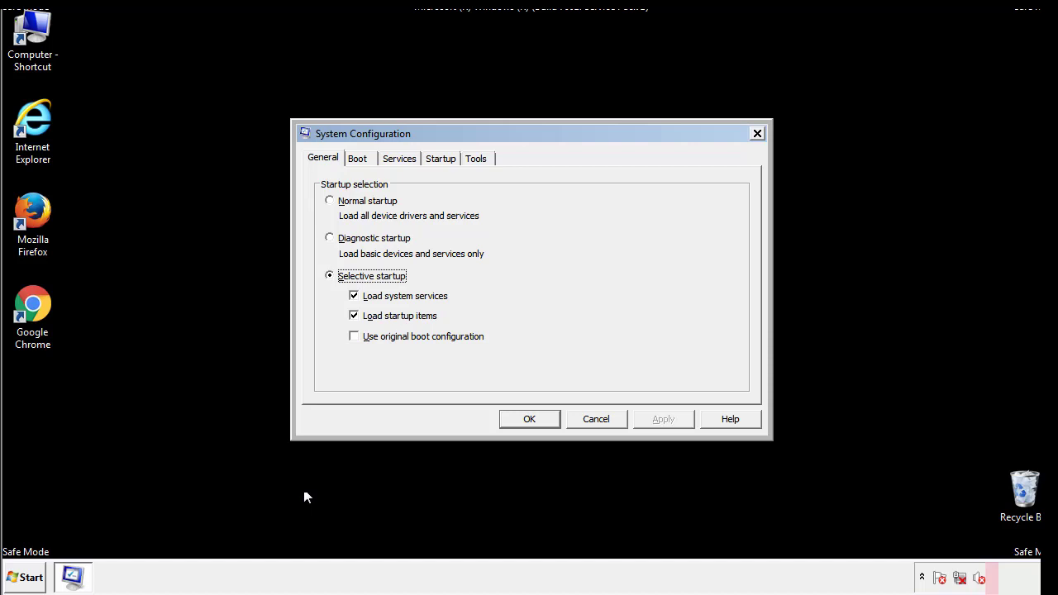
{"action": "left_click", "coordinate": [357, 158]}
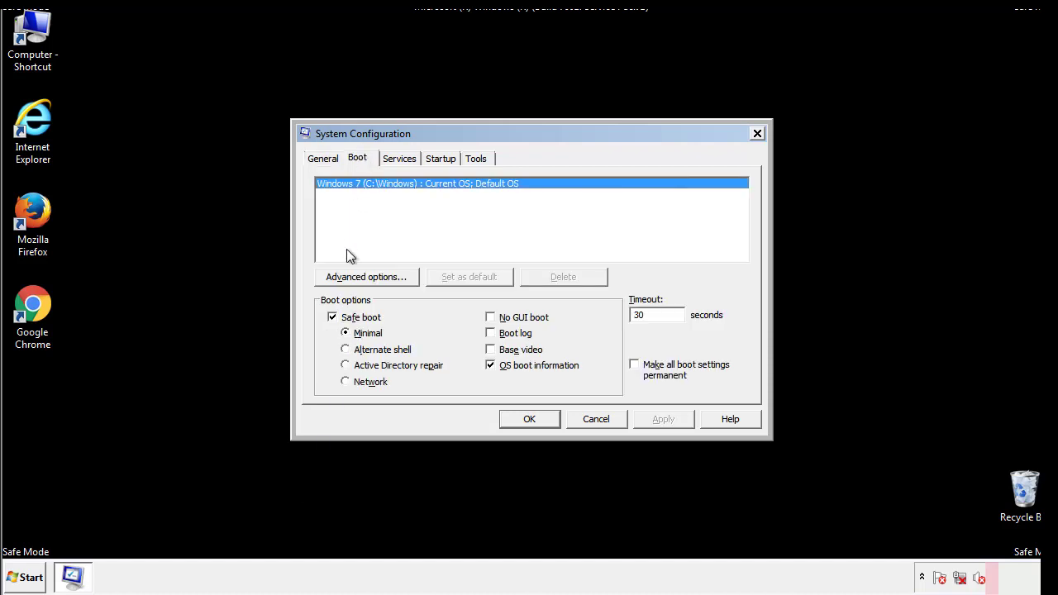
{"action": "left_click", "coordinate": [332, 316]}
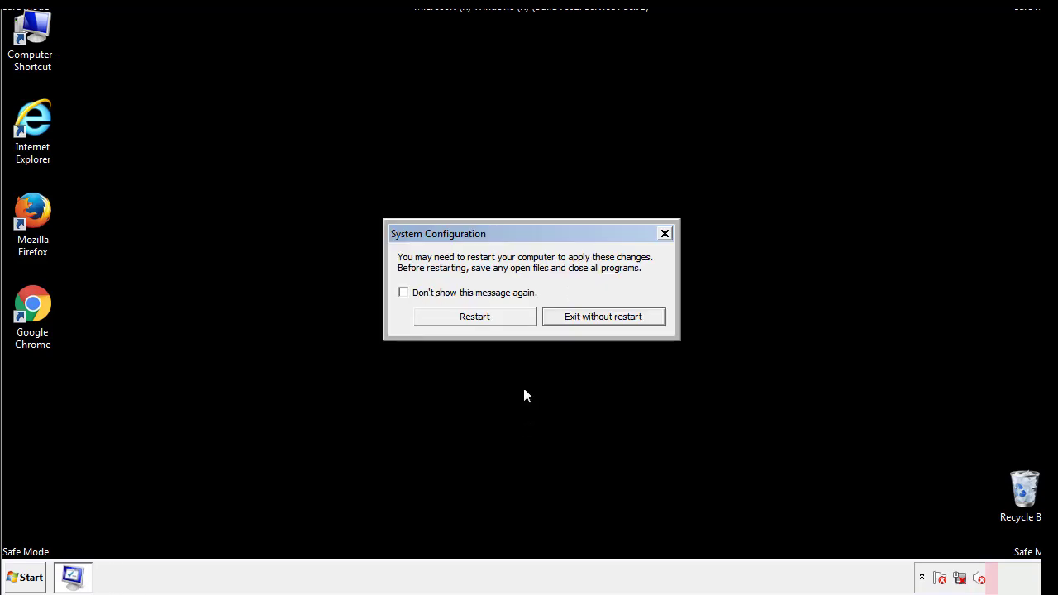
{"action": "left_click", "coordinate": [474, 316]}
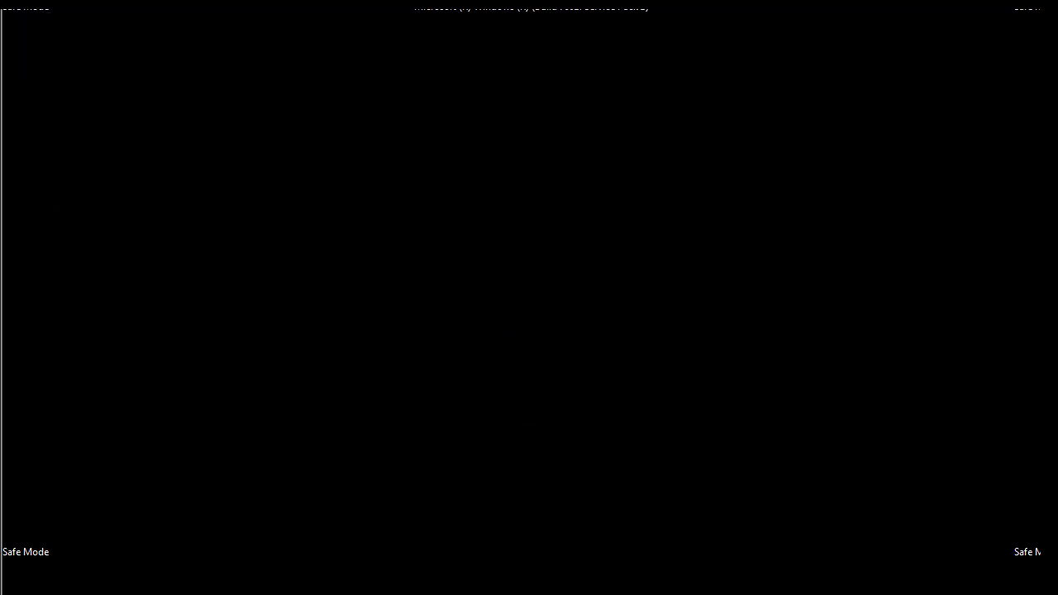